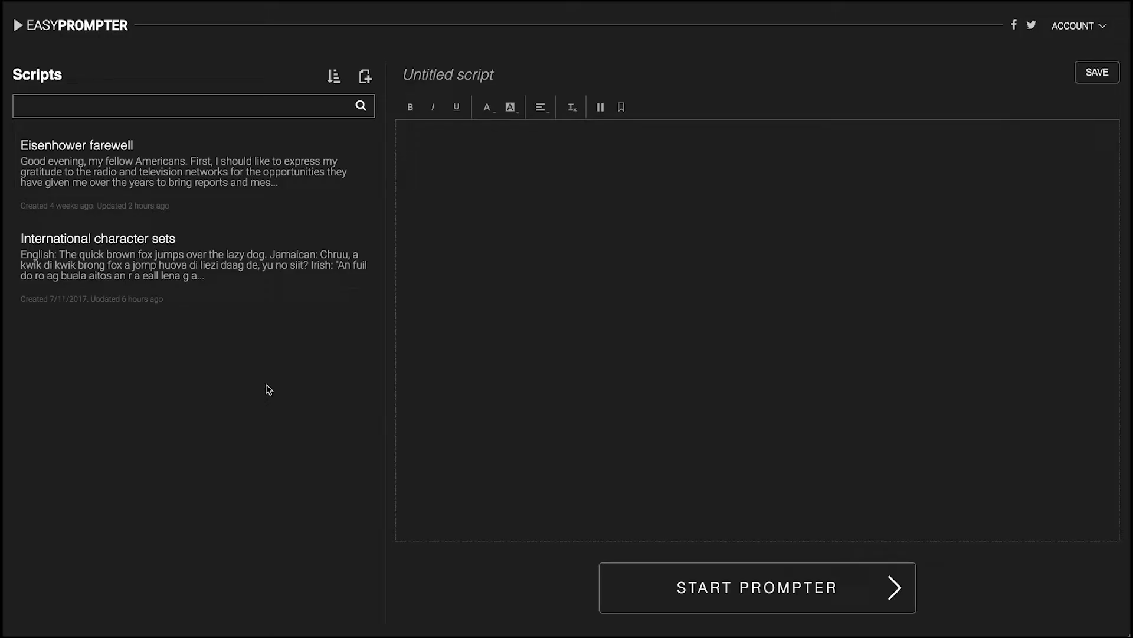
pyautogui.moveTo(294, 384)
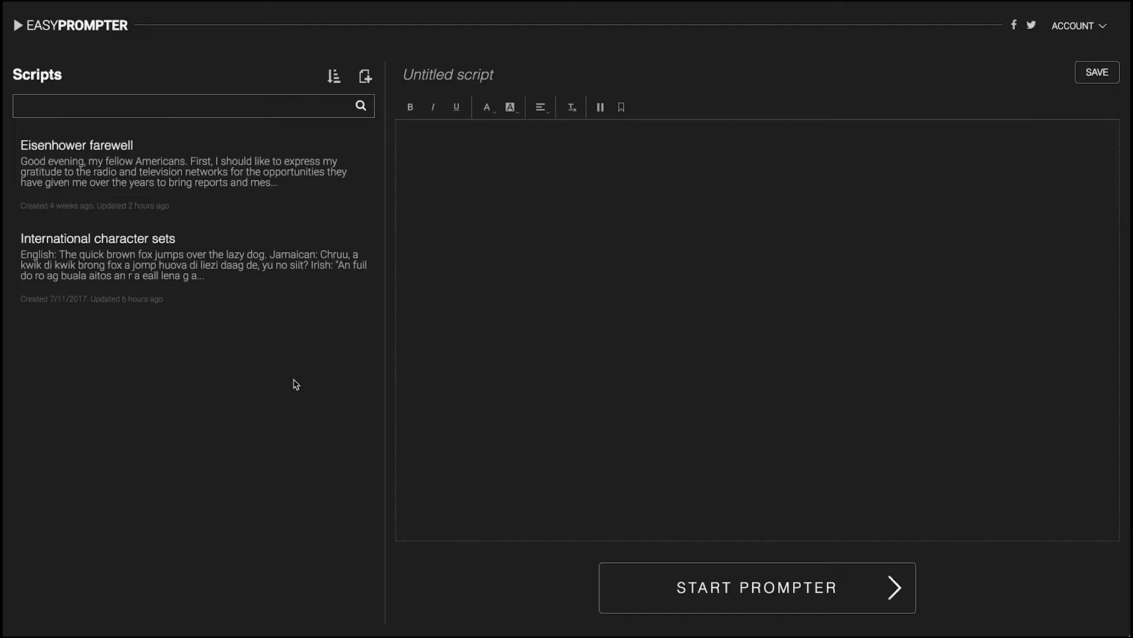
pyautogui.moveTo(265, 405)
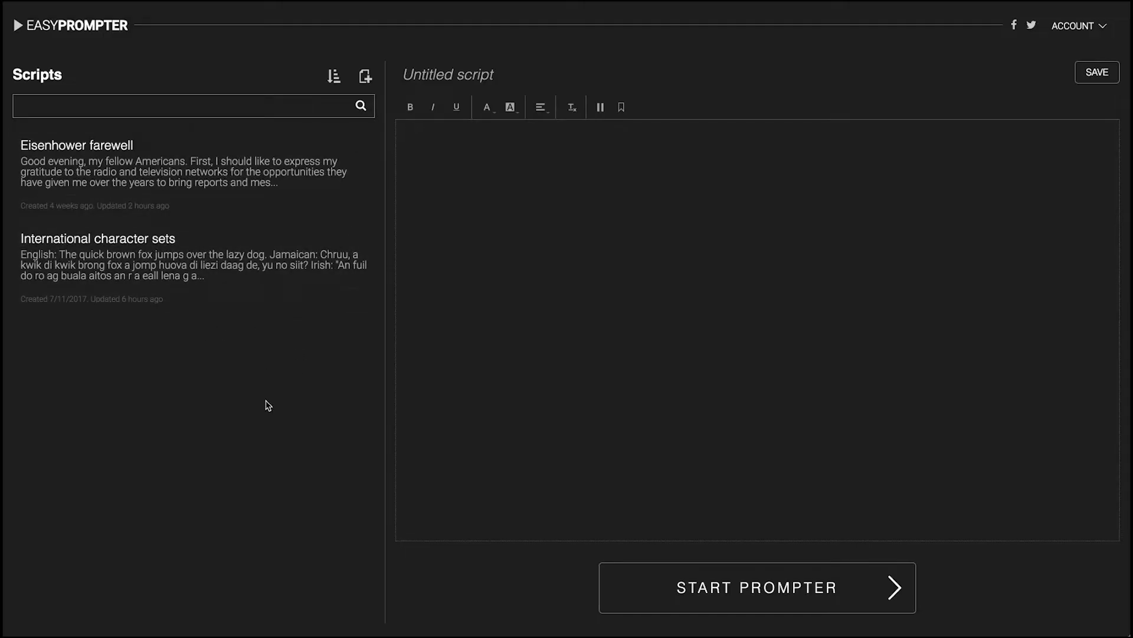
pyautogui.moveTo(365, 381)
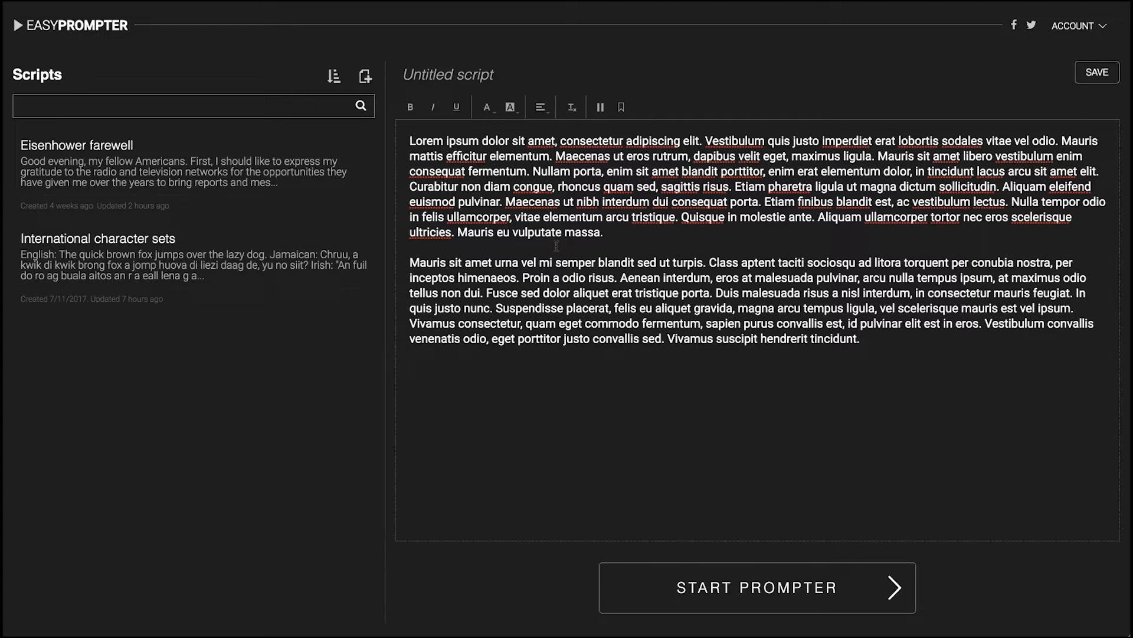
pyautogui.click(411, 141)
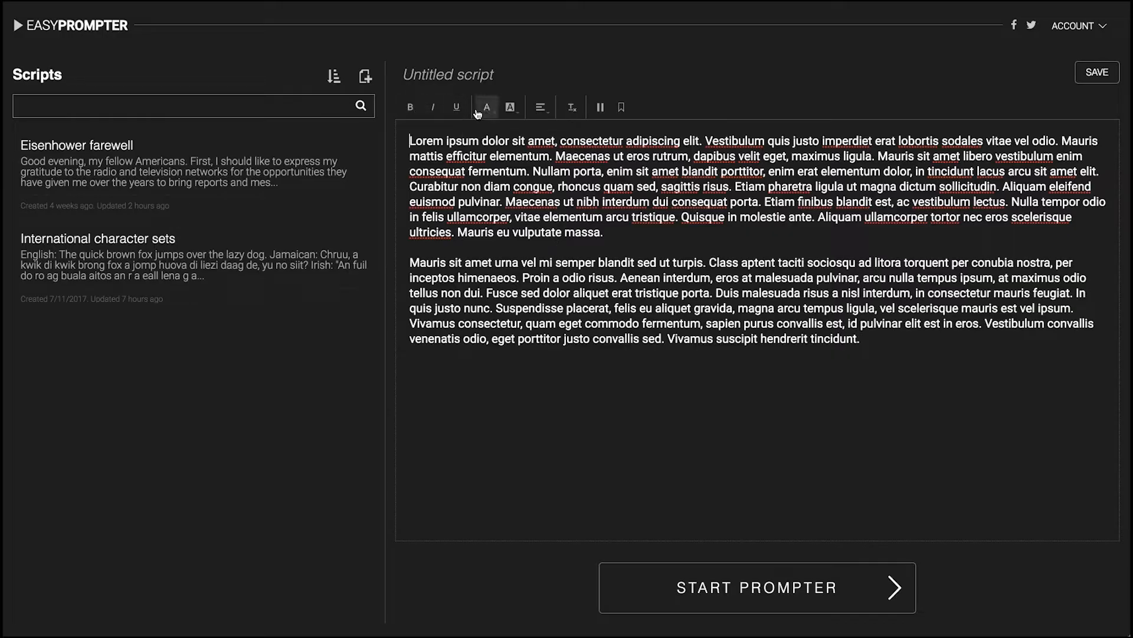
pyautogui.doubleClick(462, 140)
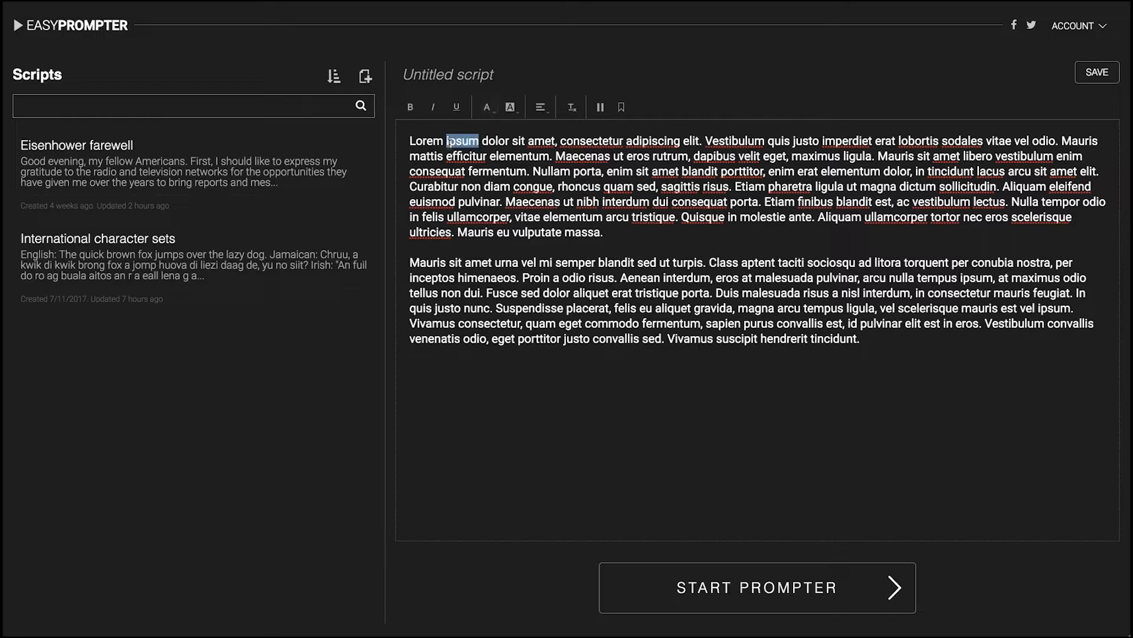
pyautogui.click(486, 106)
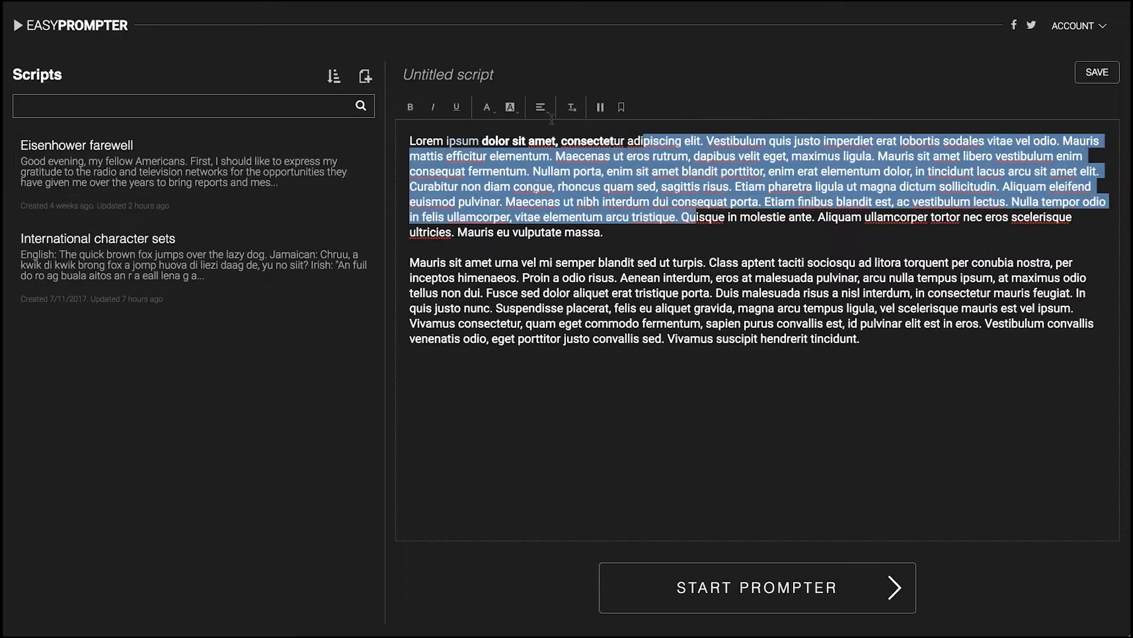
pyautogui.click(510, 106)
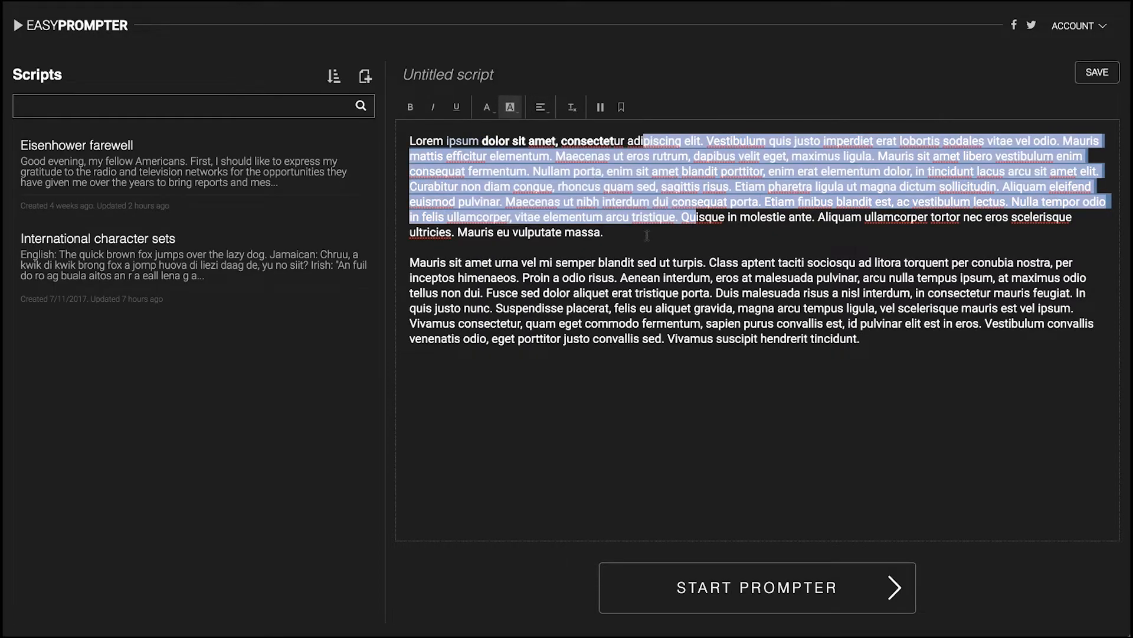
pyautogui.click(510, 106)
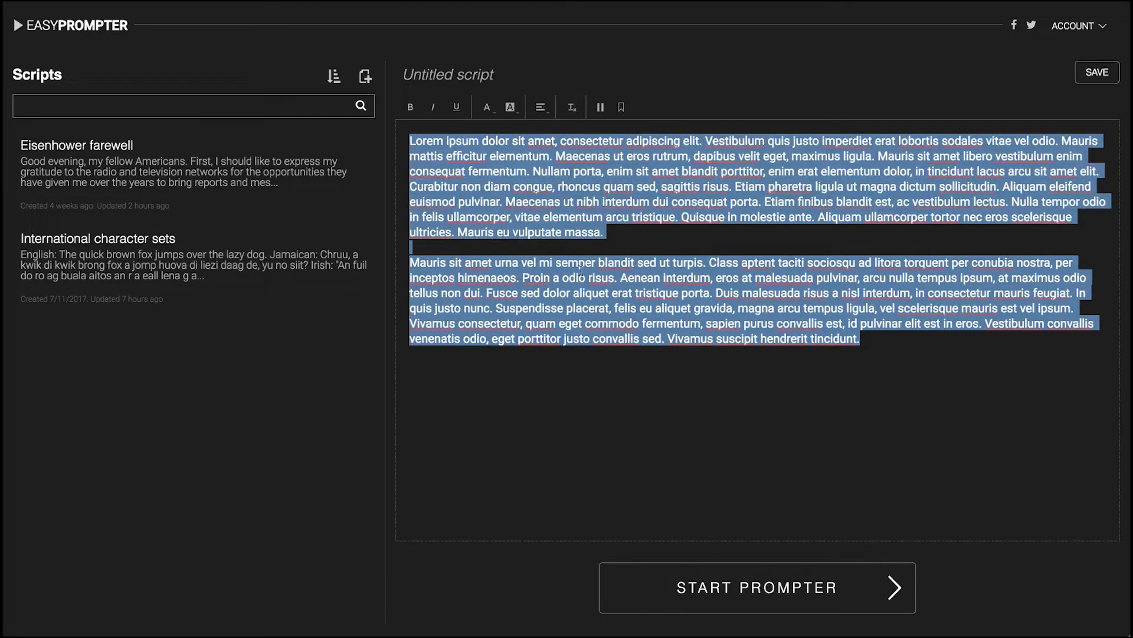
pyautogui.click(591, 353)
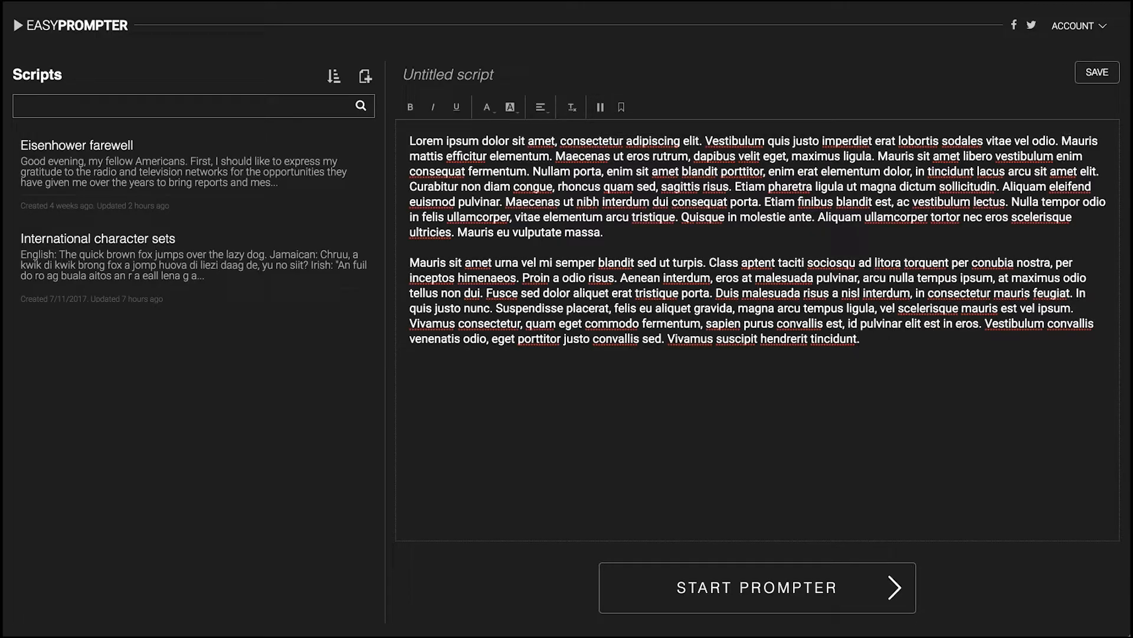
# - Insert a pause marker after the first sentence, rename the script 'Latin' and save it
pyautogui.click(600, 106)
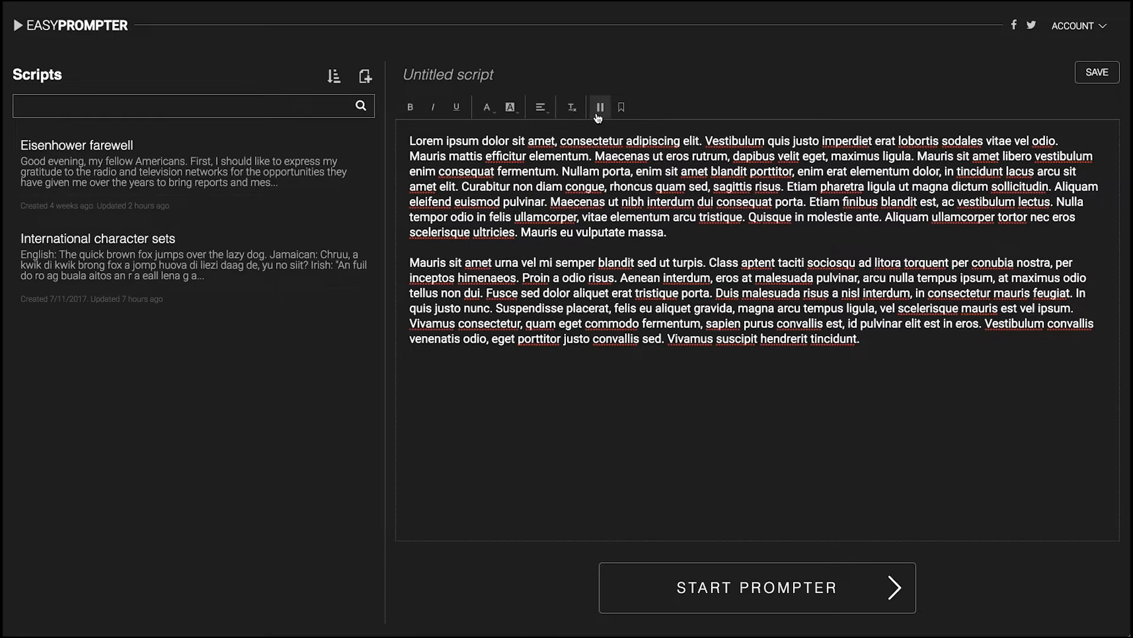
pyautogui.click(598, 106)
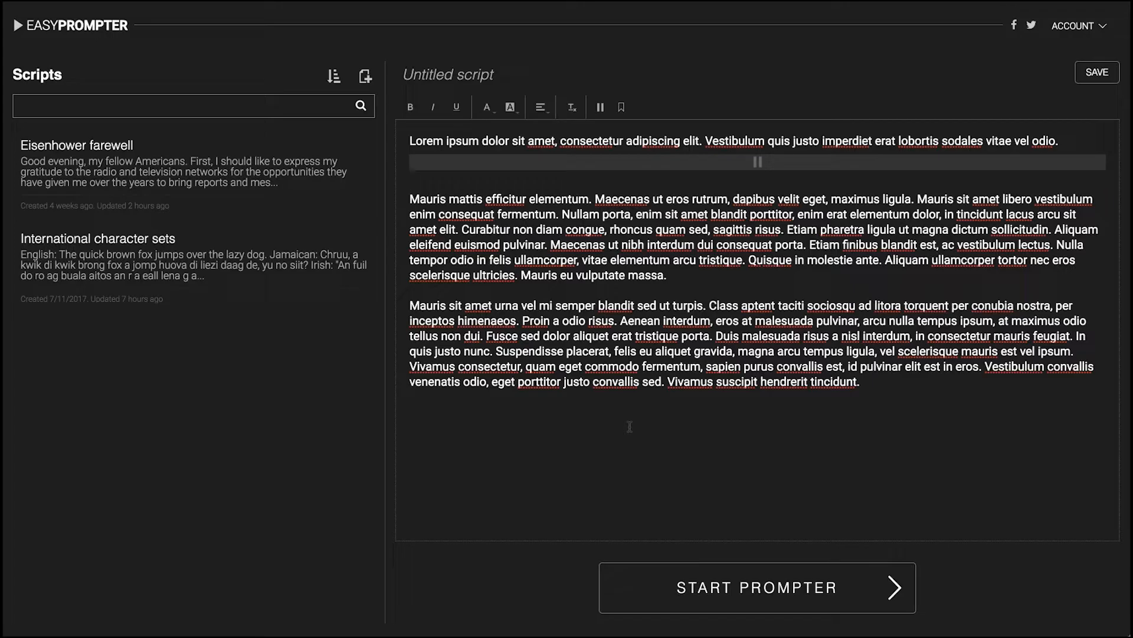
pyautogui.click(449, 75)
pyautogui.write('Latin')
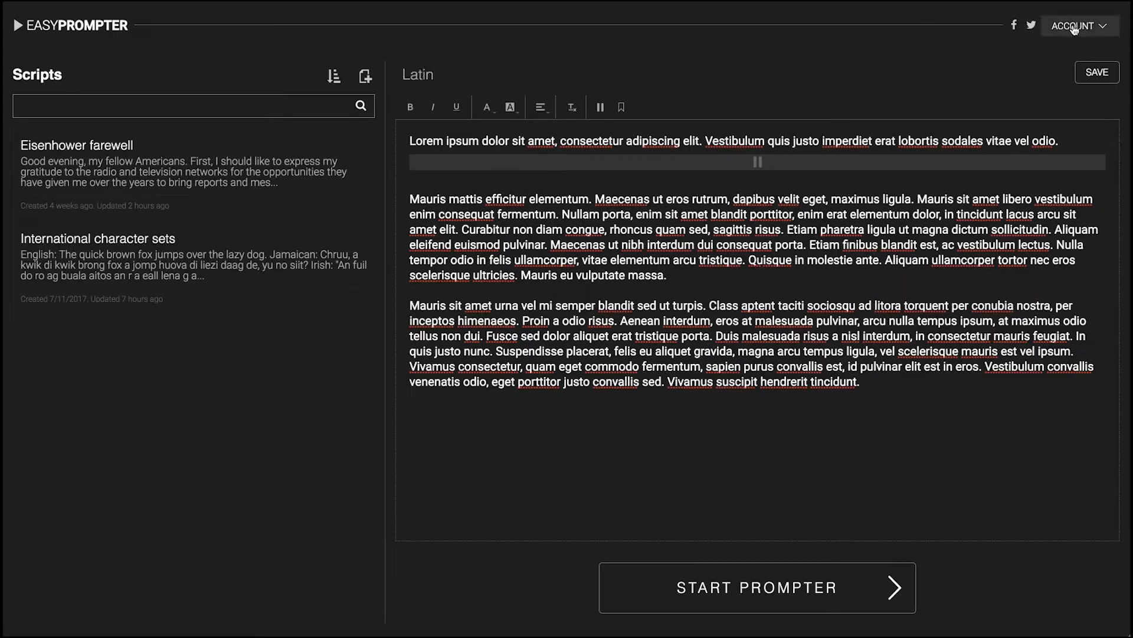
pyautogui.click(1096, 72)
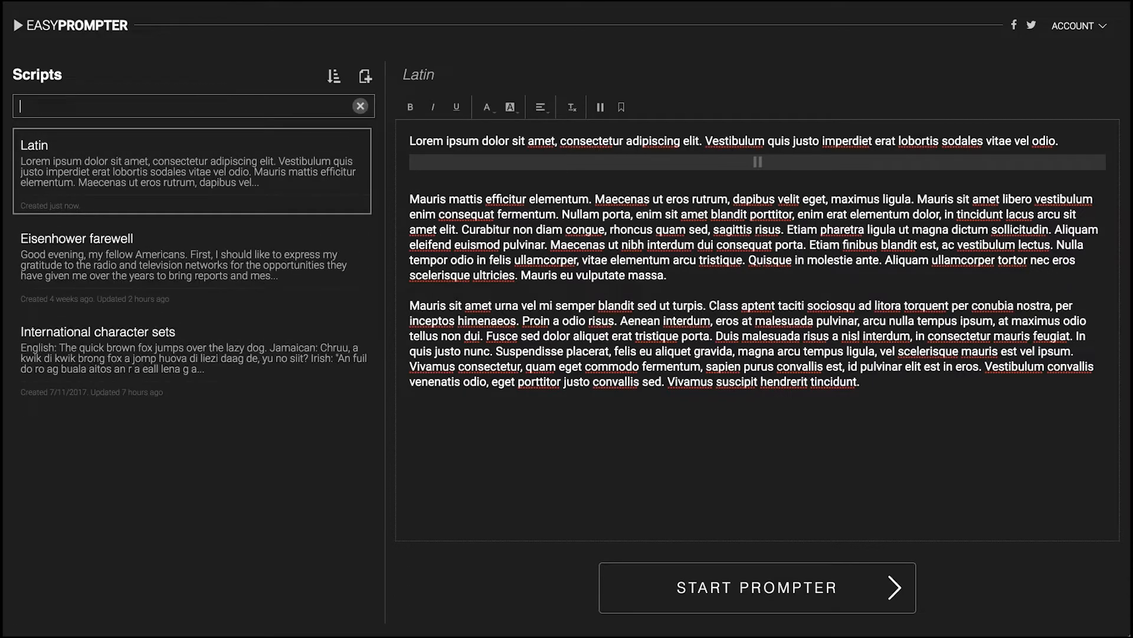
# - Sort the scripts list by 'Updated: most recently' and star the Latin script as a favourite
pyautogui.click(334, 76)
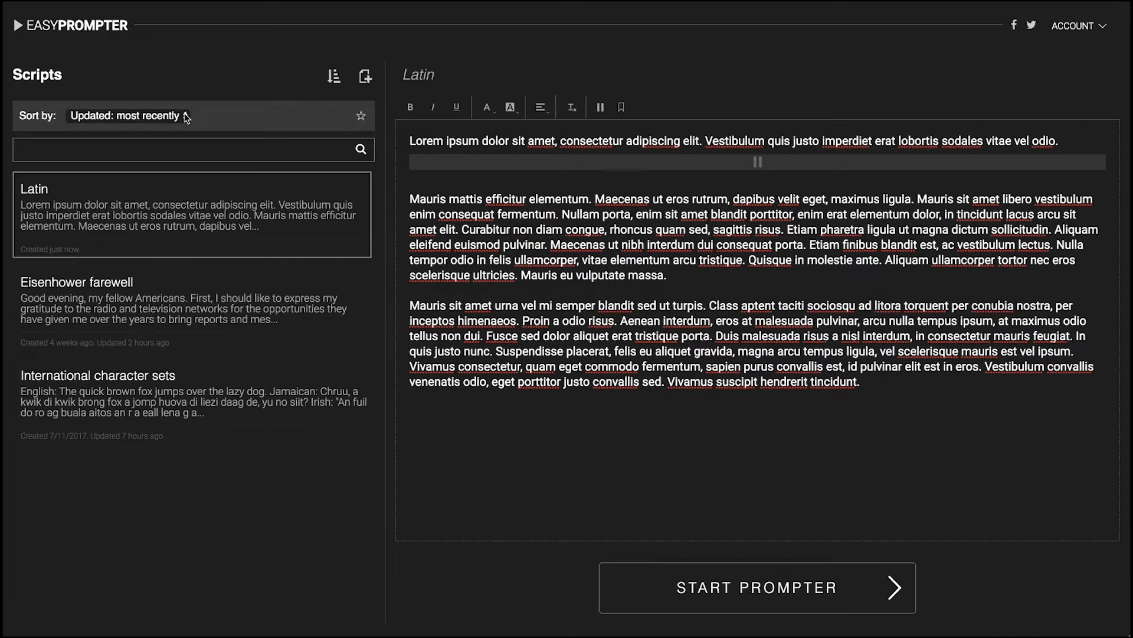
pyautogui.click(129, 116)
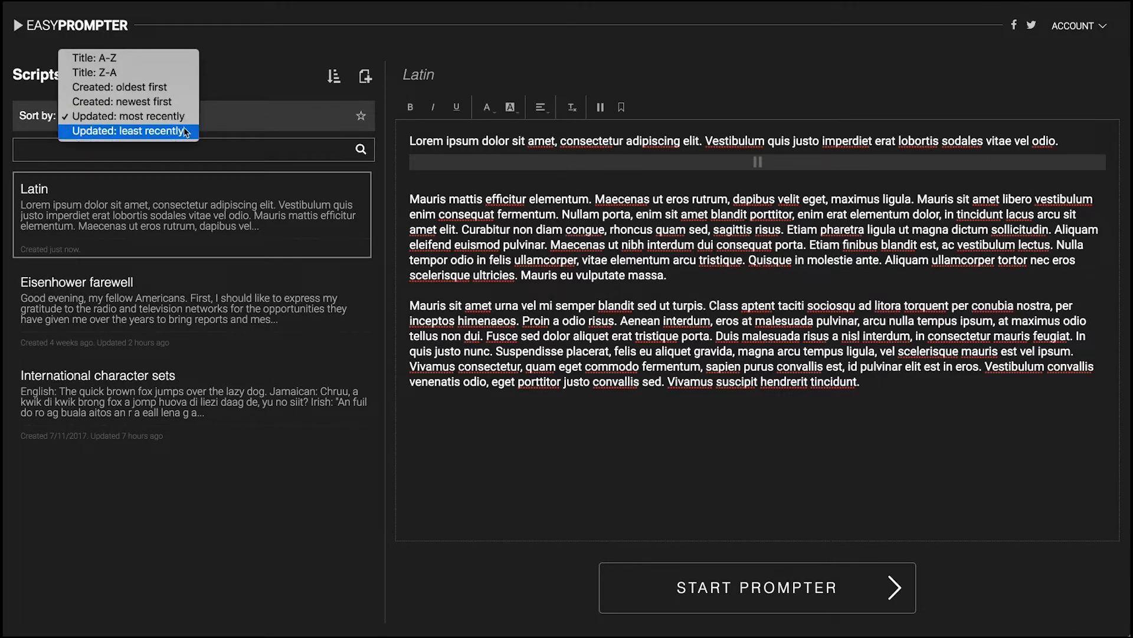
pyautogui.moveTo(128, 116)
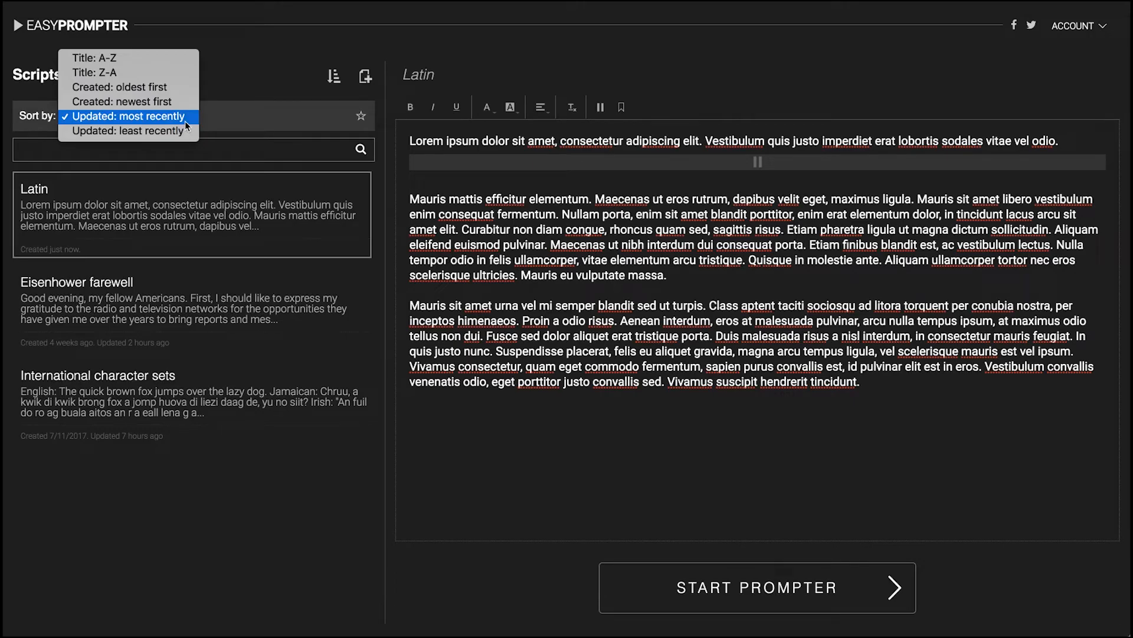
pyautogui.moveTo(127, 86)
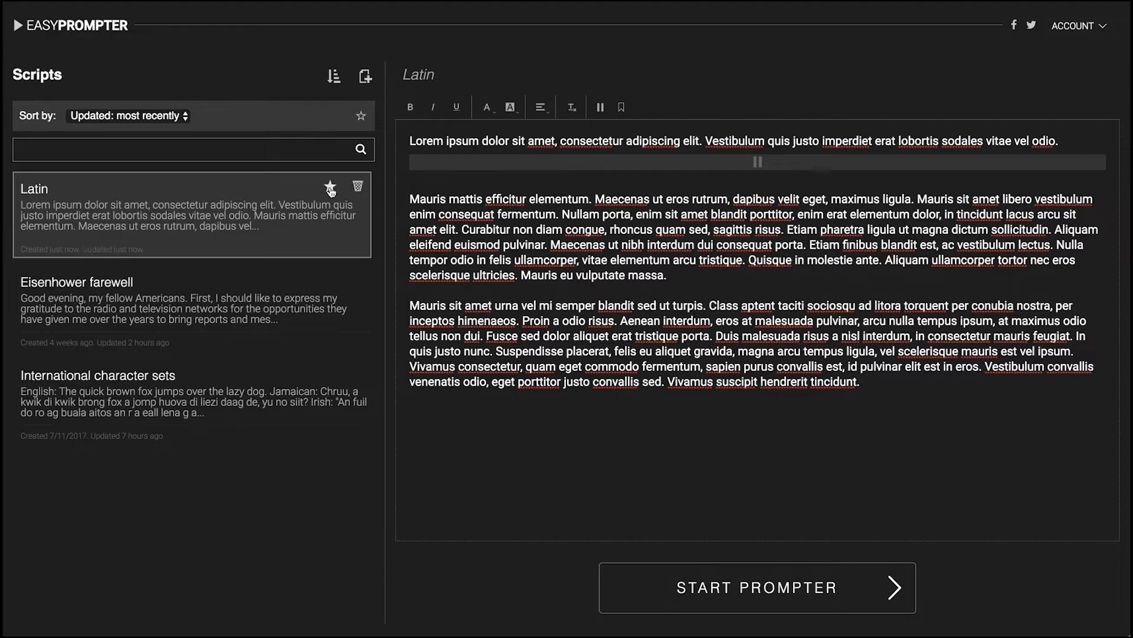
pyautogui.click(329, 186)
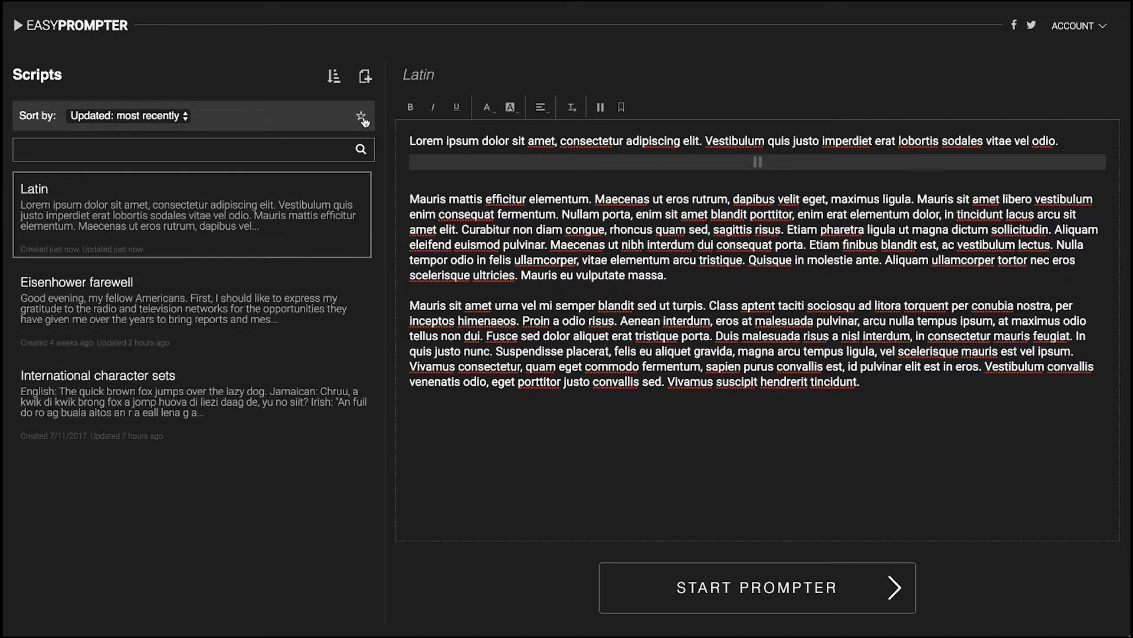
pyautogui.moveTo(323, 215)
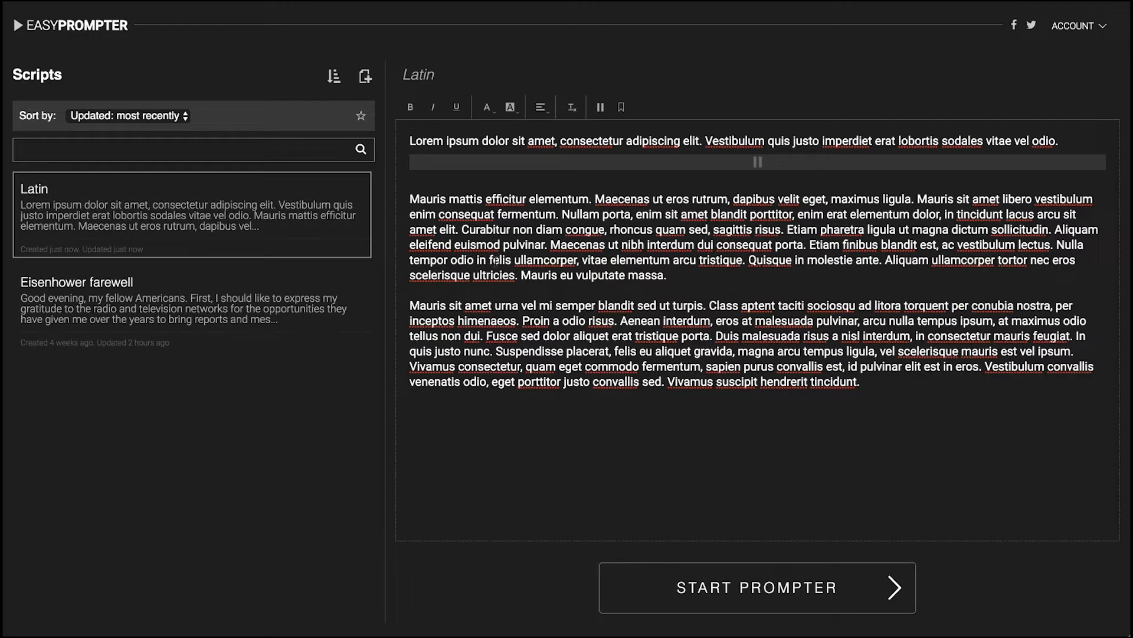
# - Launch the full-screen prompter for the Latin script and start it scrolling
pyautogui.click(756, 587)
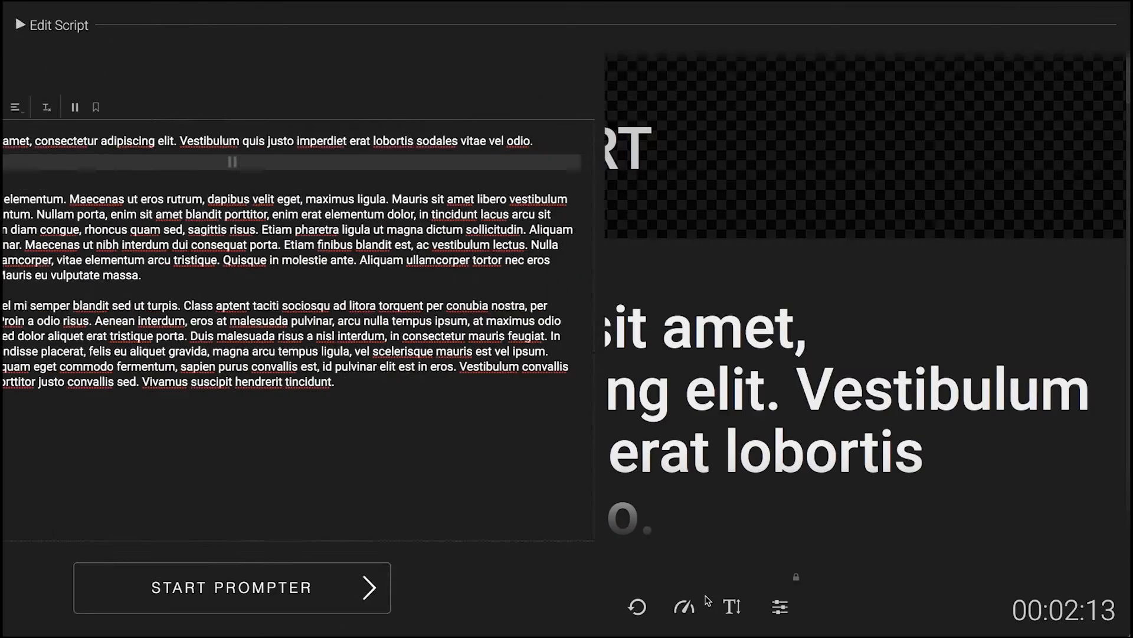
pyautogui.click(230, 587)
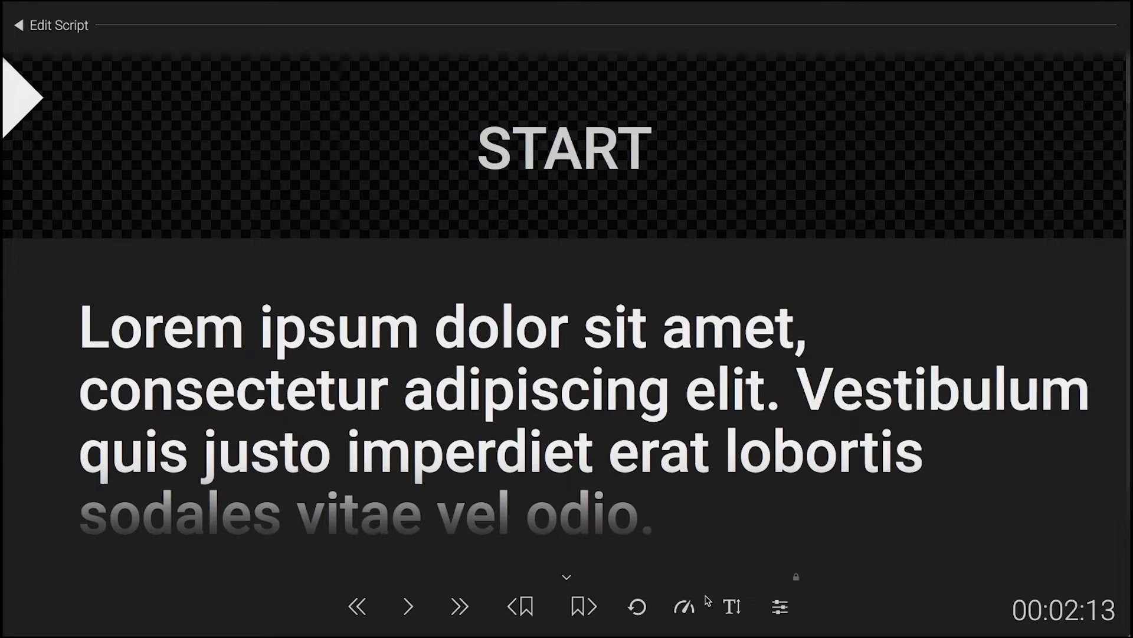
pyautogui.moveTo(463, 530)
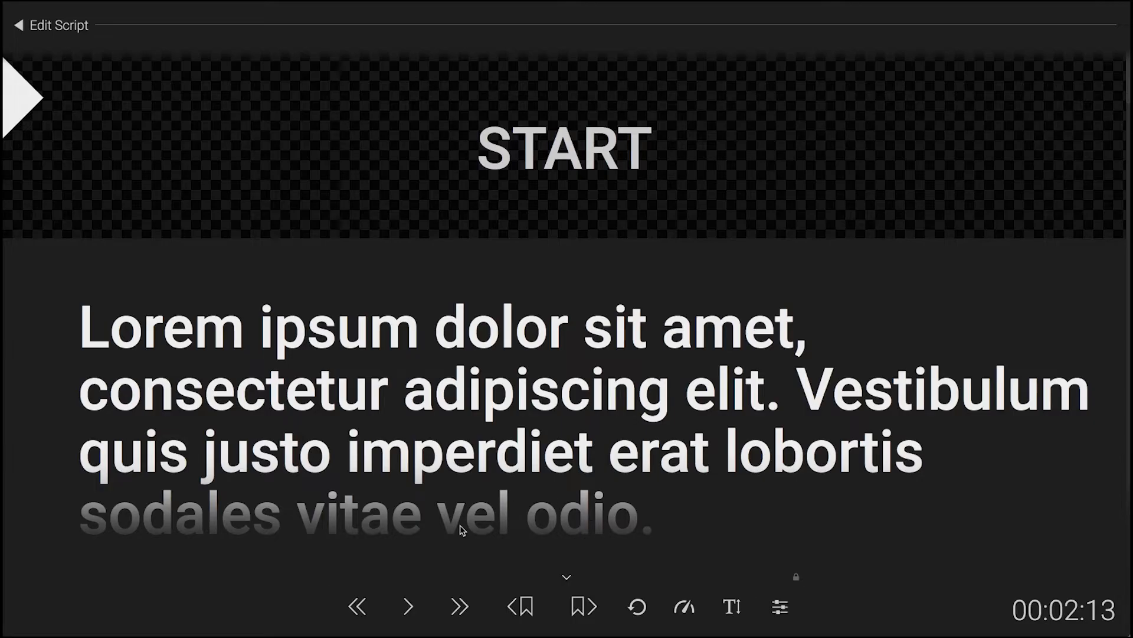
pyautogui.moveTo(77, 149)
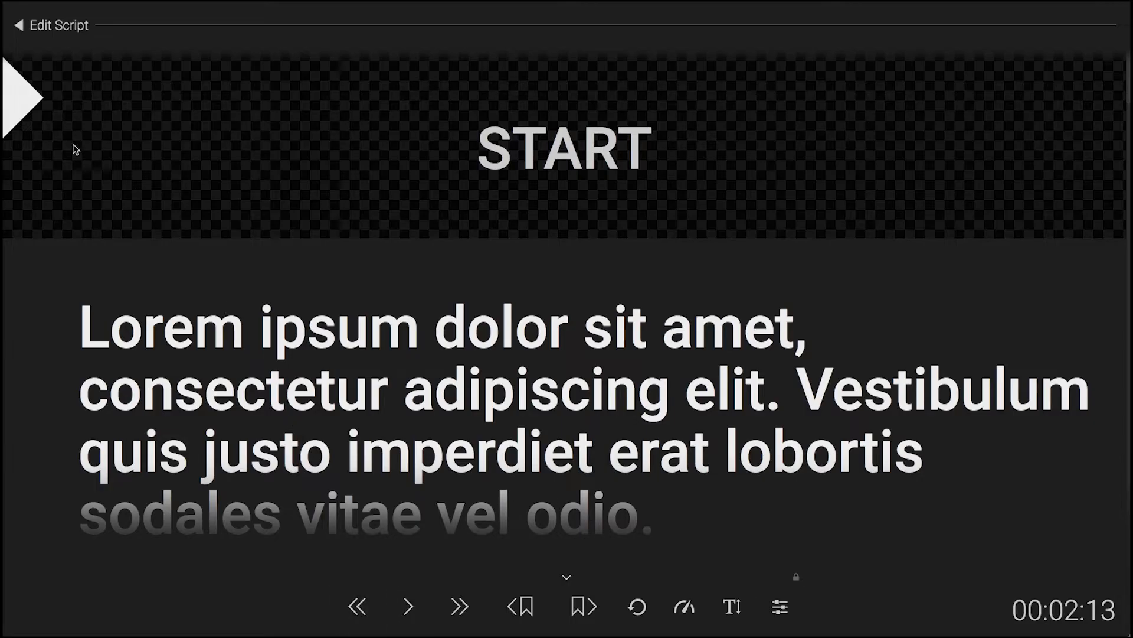
pyautogui.moveTo(25, 108)
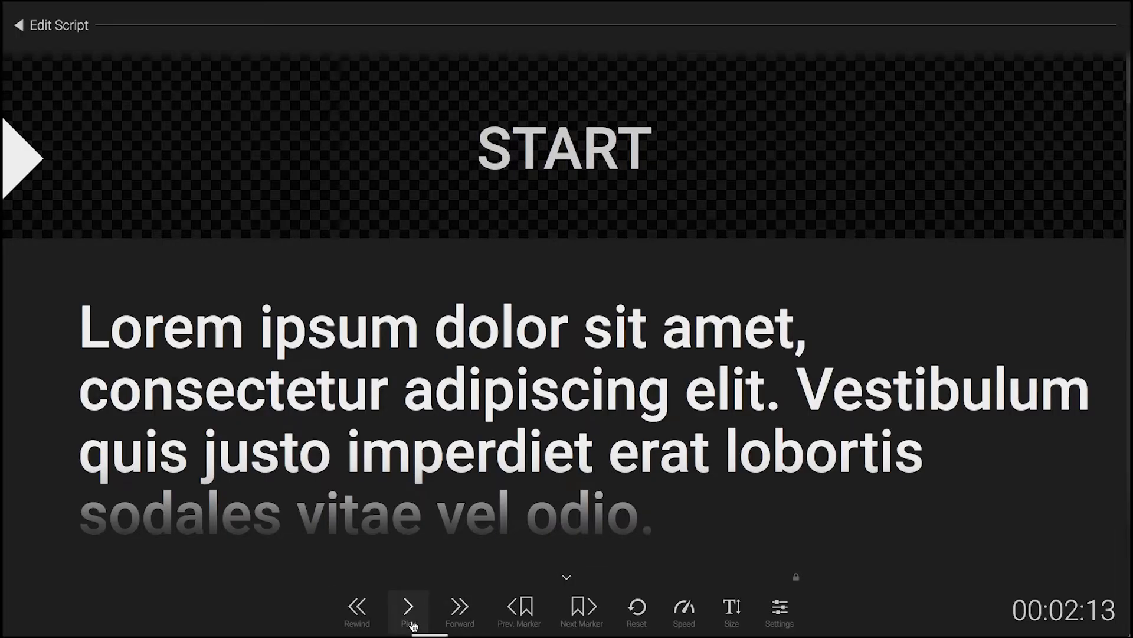
pyautogui.moveTo(395, 567)
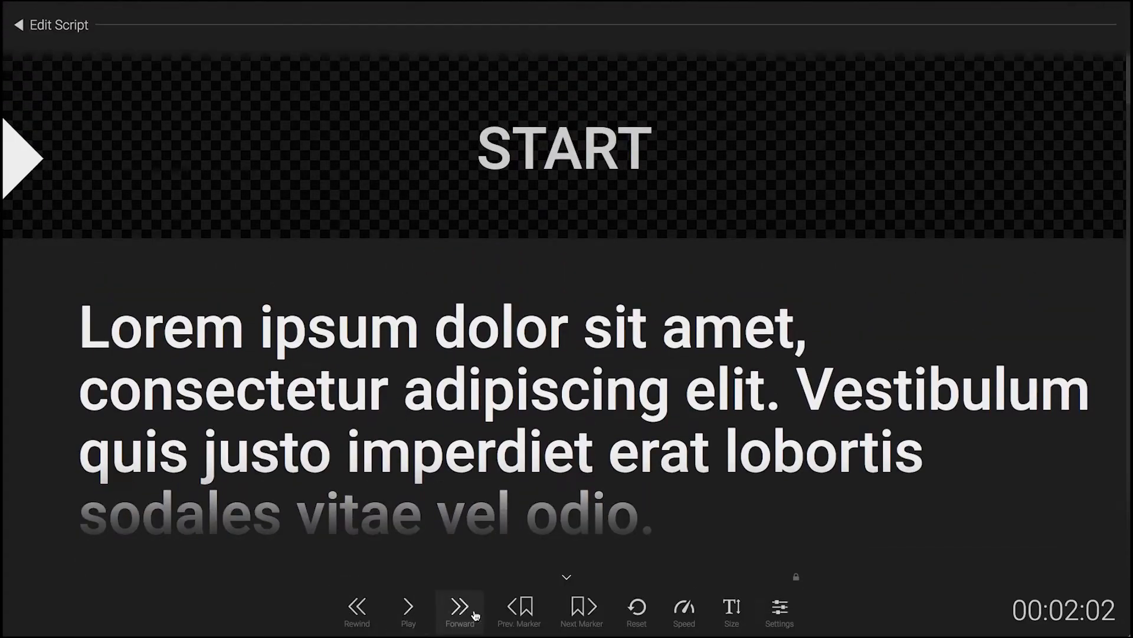
pyautogui.moveTo(520, 610)
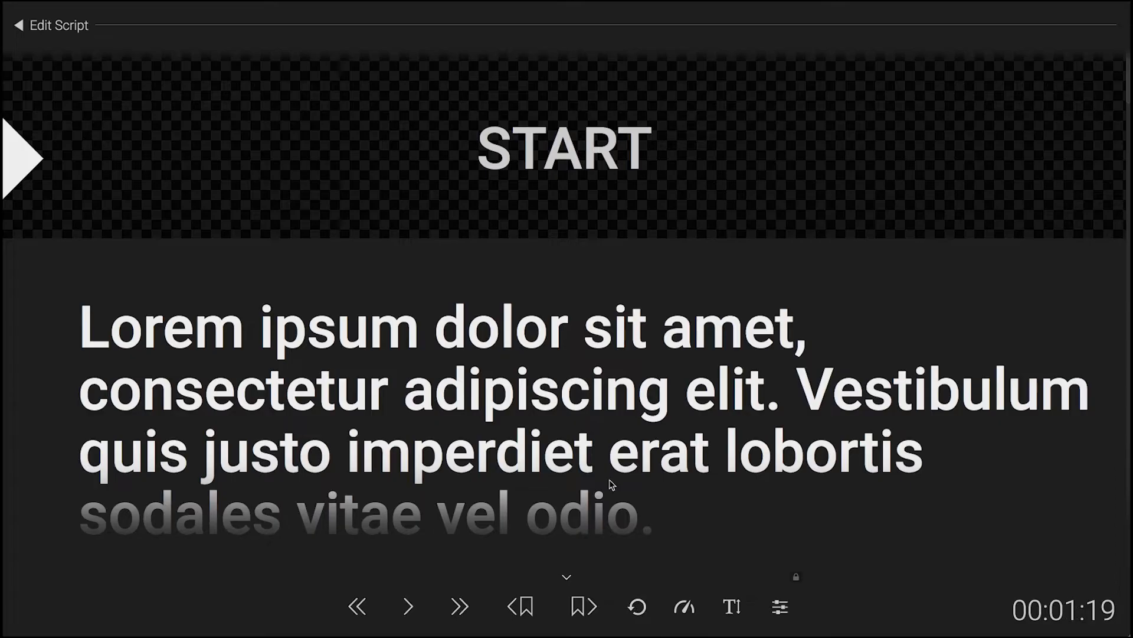
pyautogui.click(407, 606)
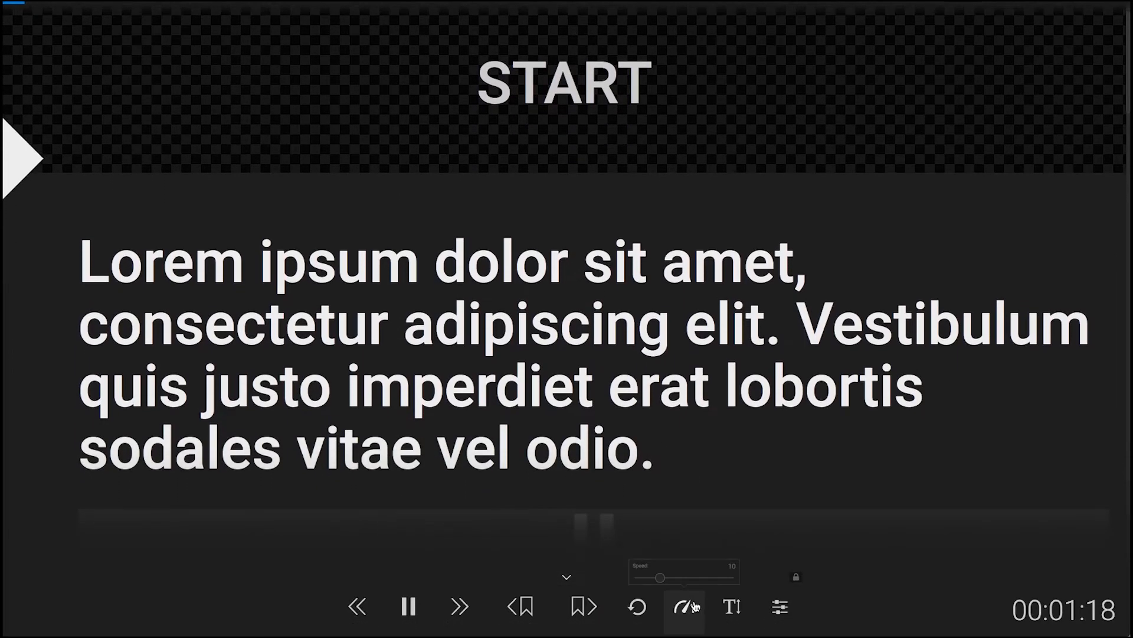
# - Set the scrolling speed slider to 32
pyautogui.moveTo(658, 576); pyautogui.dragTo(666, 574)
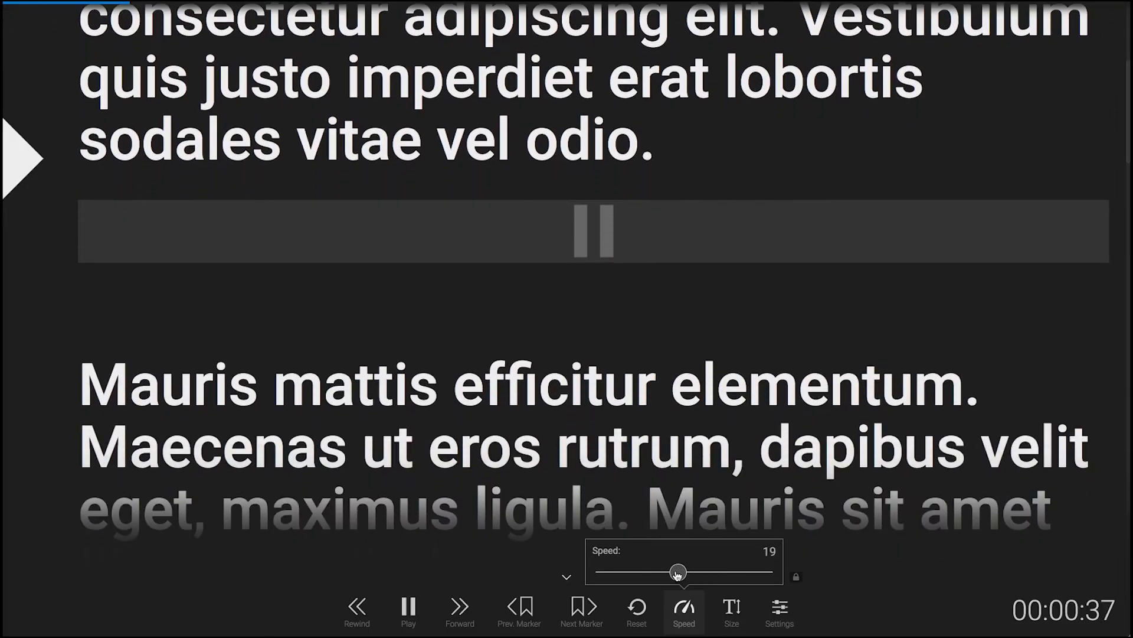
pyautogui.moveTo(677, 572); pyautogui.dragTo(732, 571)
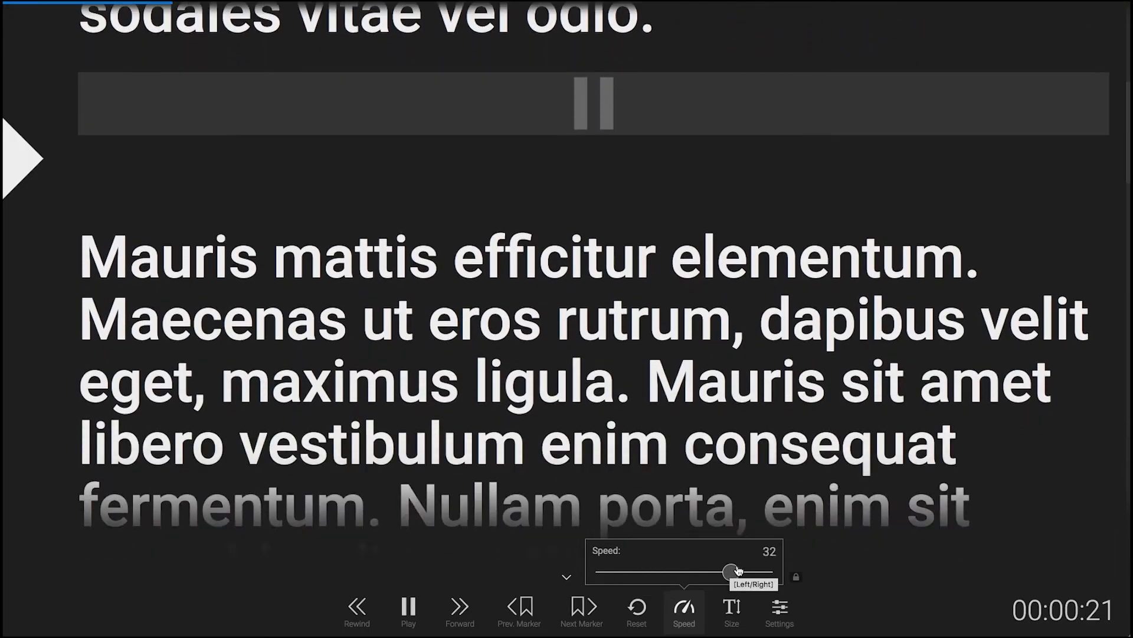
pyautogui.moveTo(728, 571); pyautogui.dragTo(633, 571)
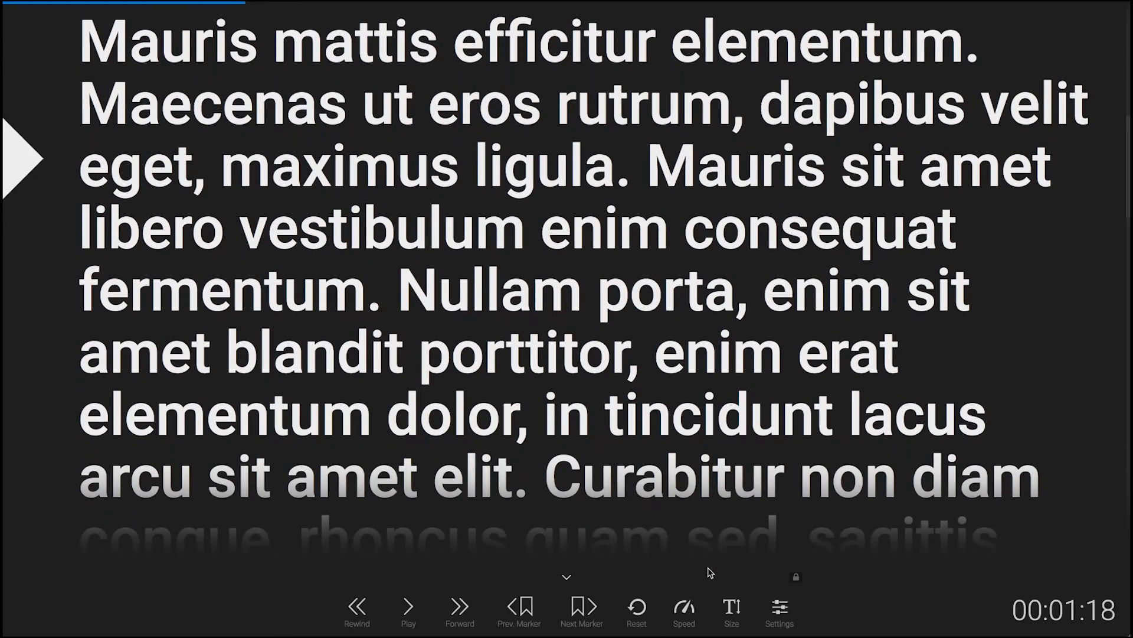
# - Raise the script font size to 98, then play and pause the scrolling
pyautogui.click(730, 607)
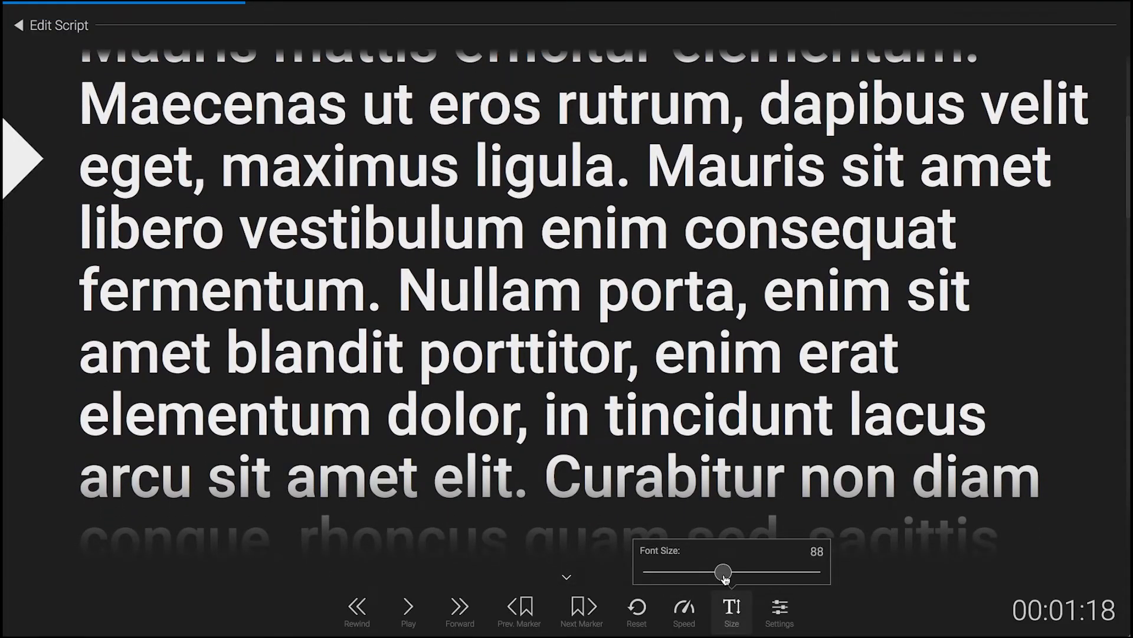
pyautogui.moveTo(723, 571); pyautogui.dragTo(715, 571)
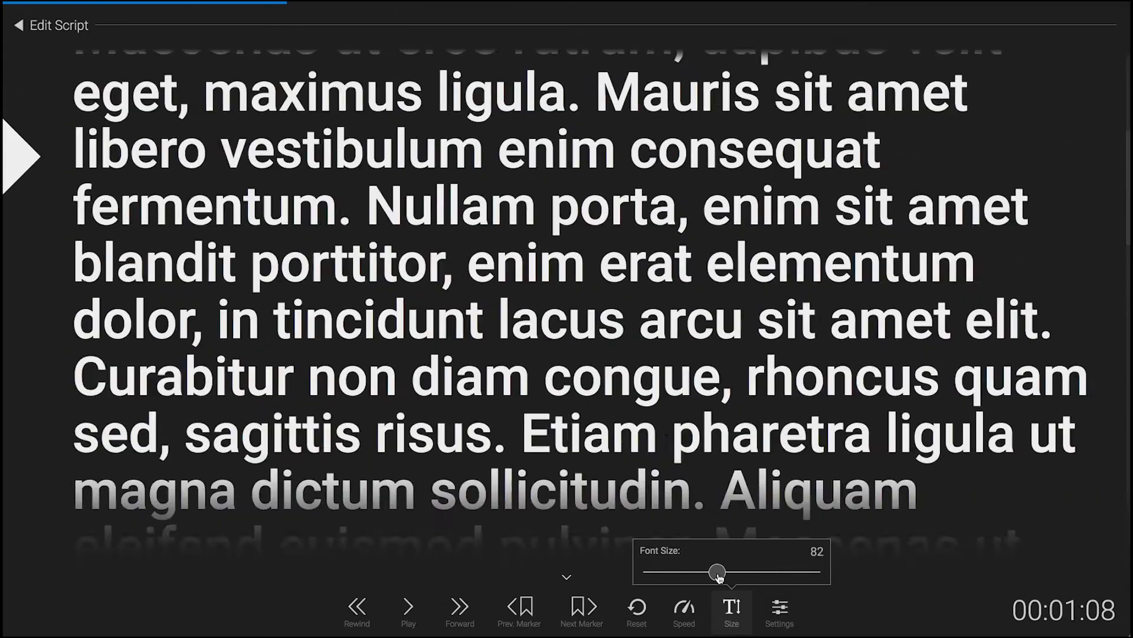
pyautogui.moveTo(719, 571); pyautogui.dragTo(734, 571)
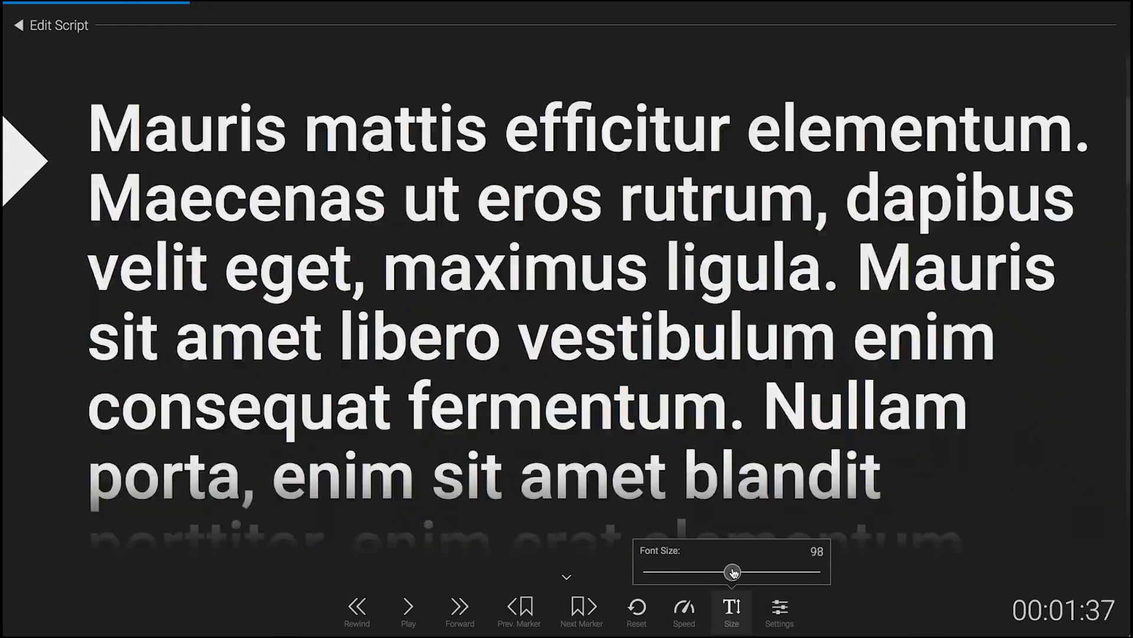
pyautogui.moveTo(730, 571); pyautogui.dragTo(729, 572)
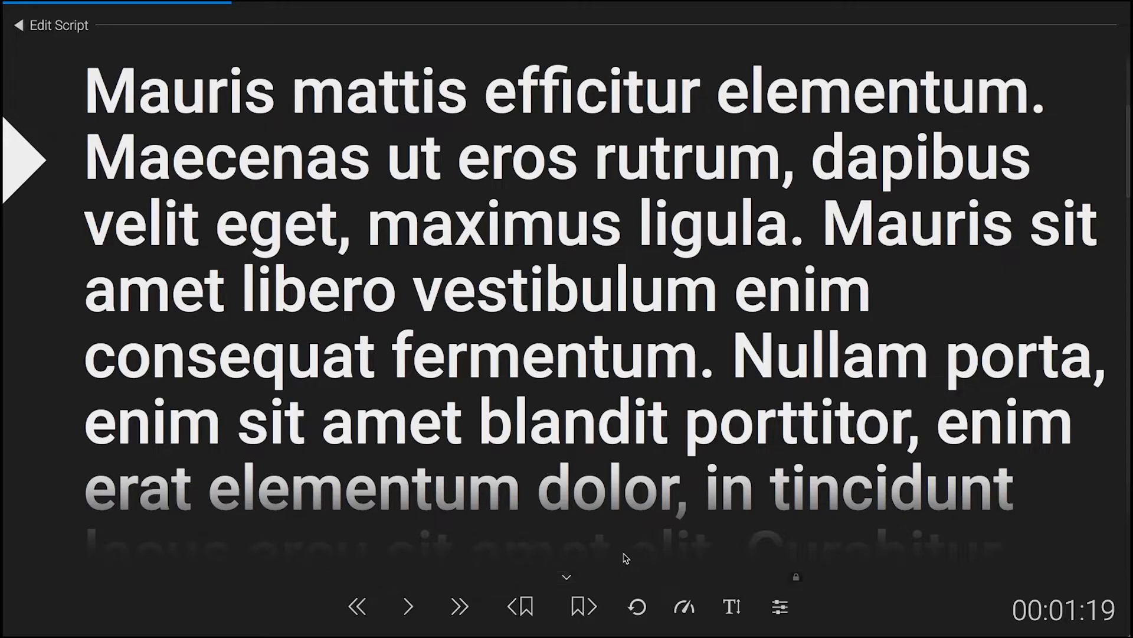
pyautogui.click(407, 606)
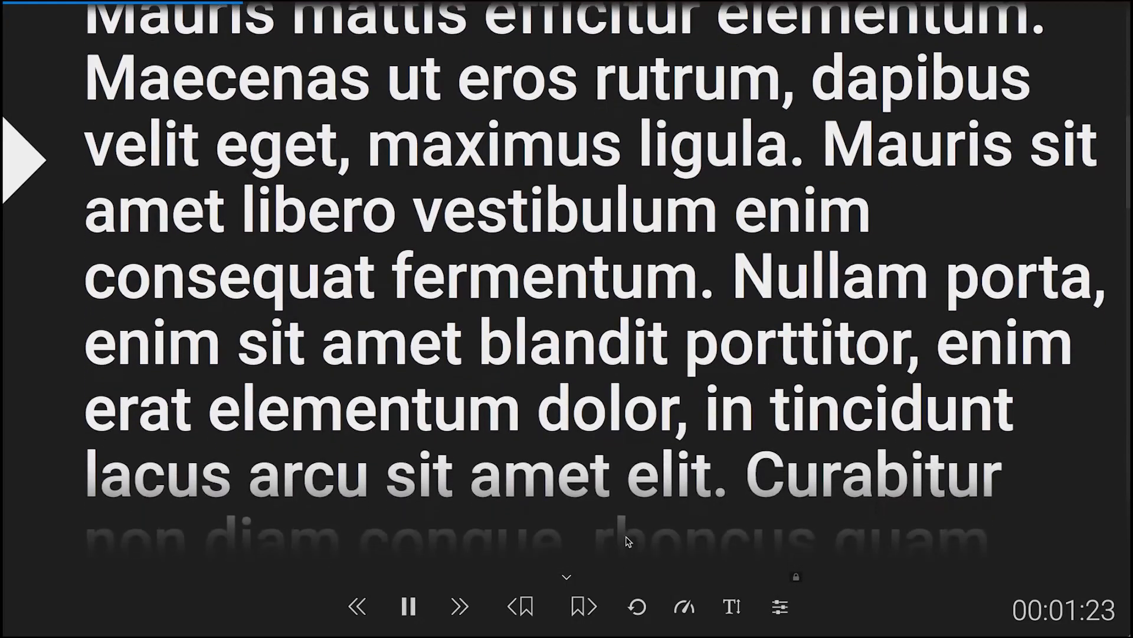
pyautogui.click(407, 606)
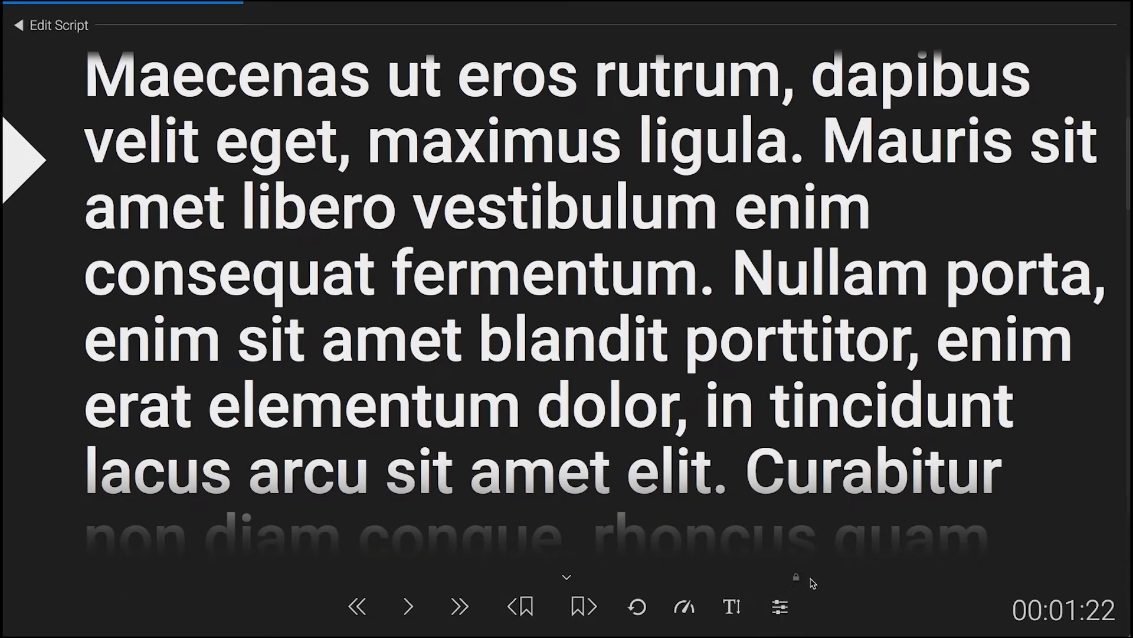
pyautogui.moveTo(810, 565)
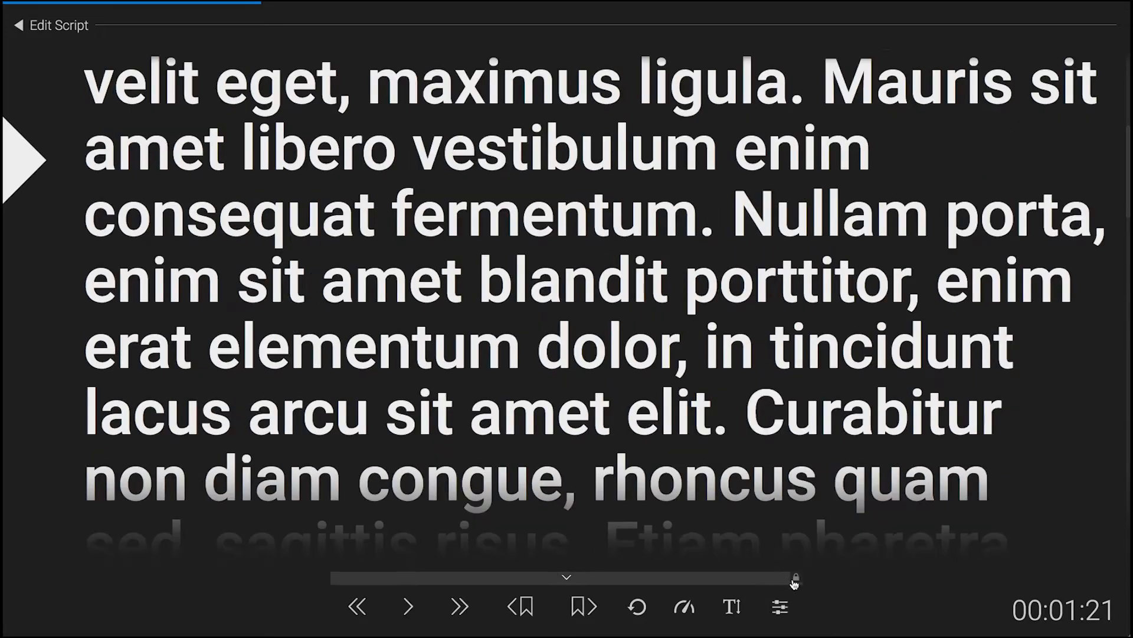
# - In the prompter settings, widen the line height from 107% to about 158%
pyautogui.click(779, 606)
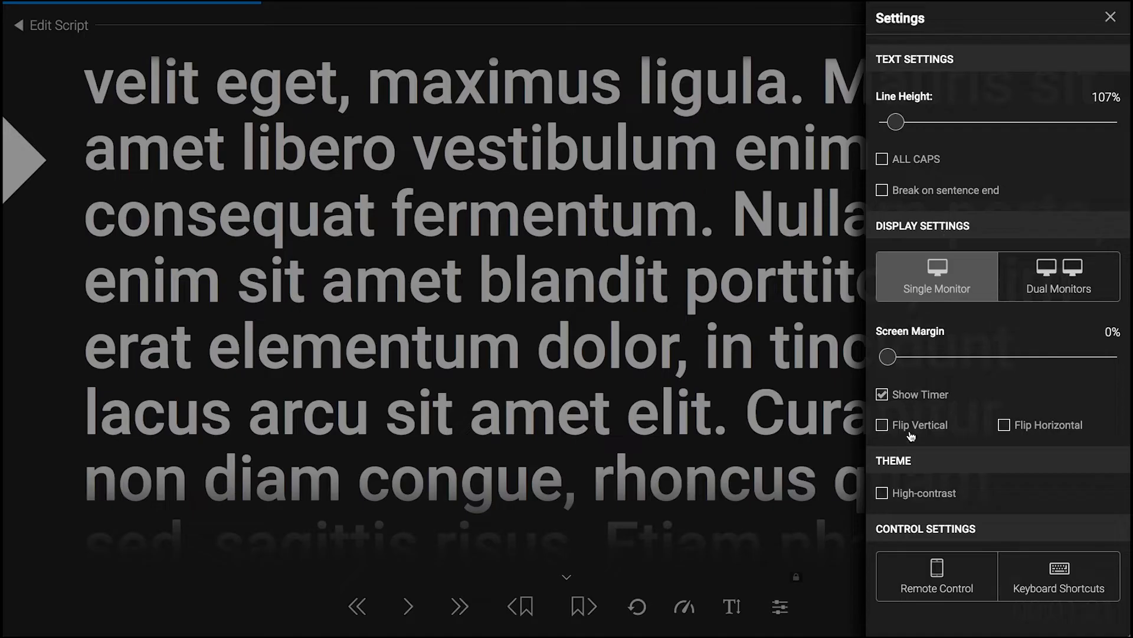
pyautogui.moveTo(981, 536)
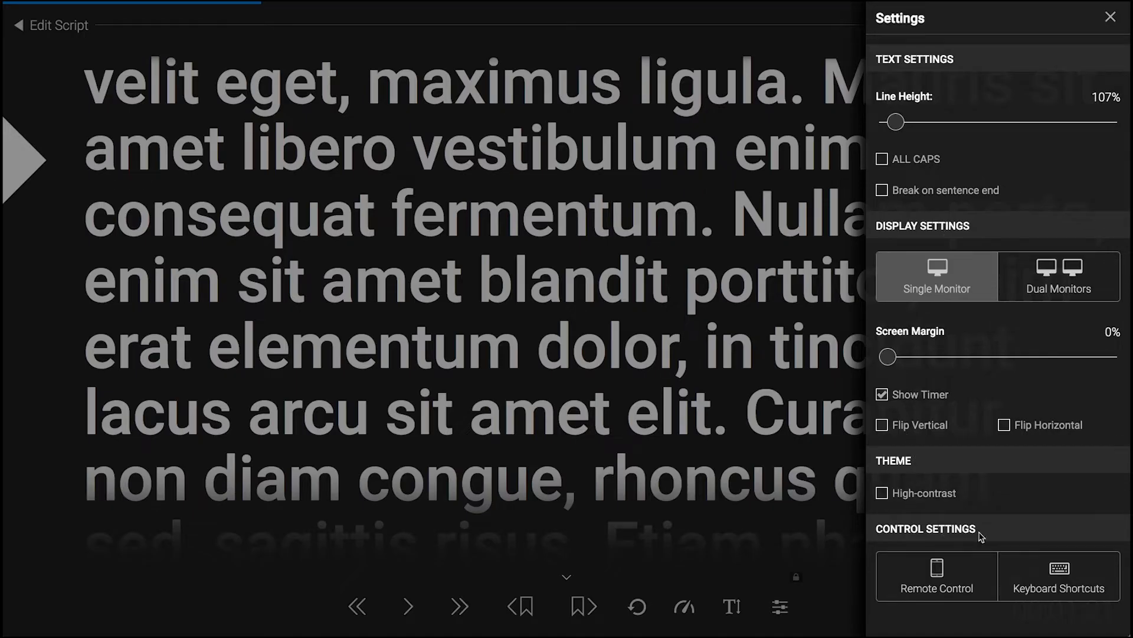
pyautogui.moveTo(991, 74)
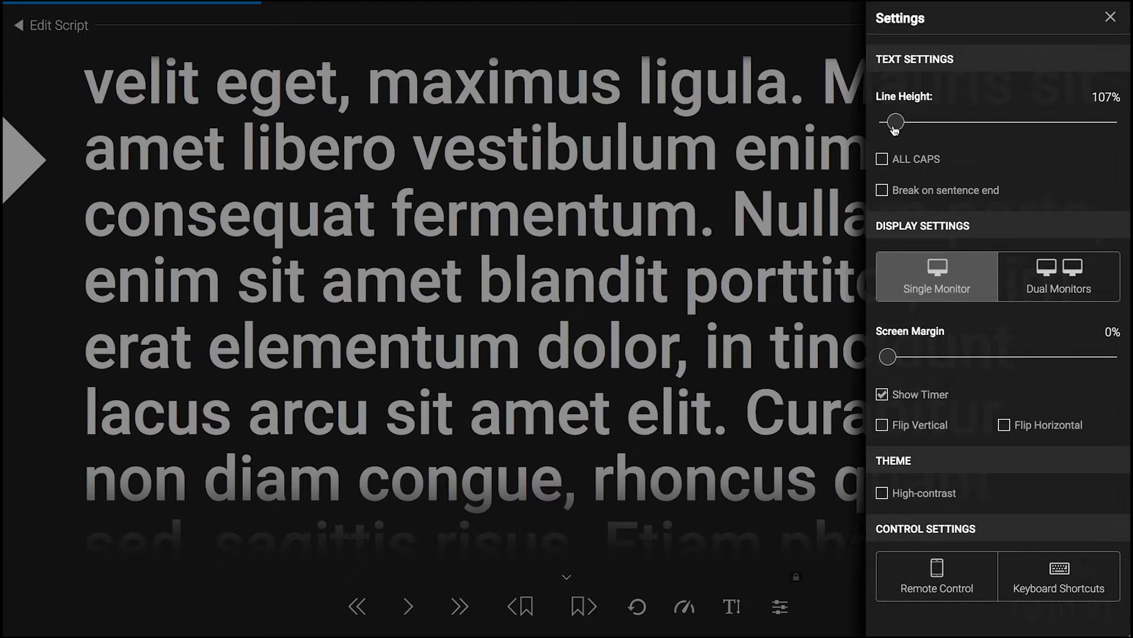
pyautogui.moveTo(893, 121); pyautogui.dragTo(954, 121)
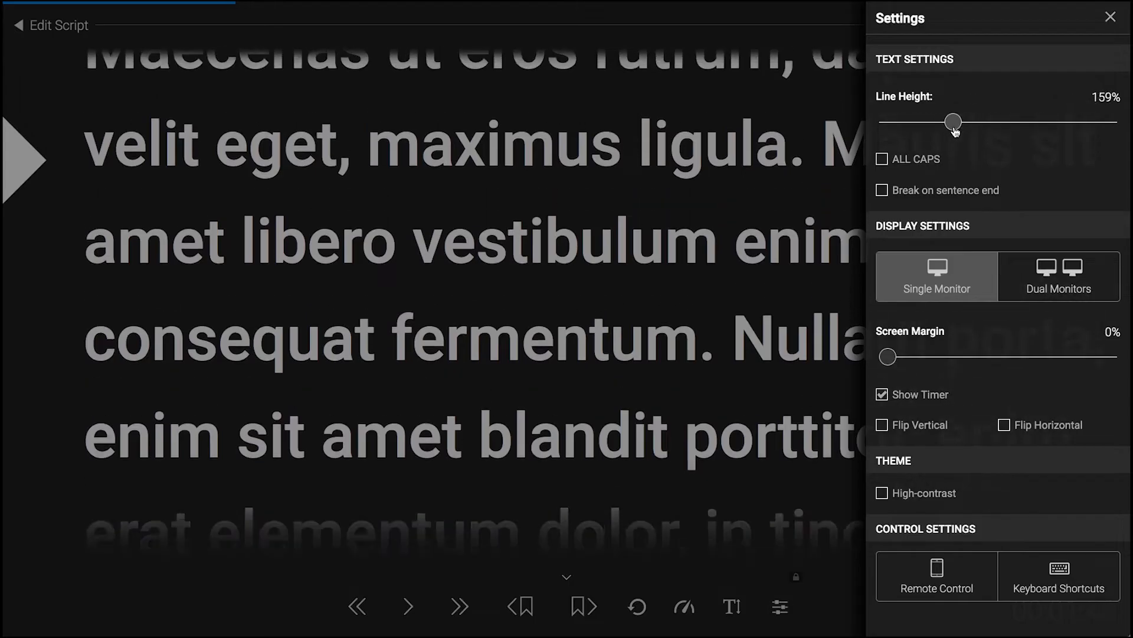
pyautogui.moveTo(954, 120); pyautogui.dragTo(963, 121)
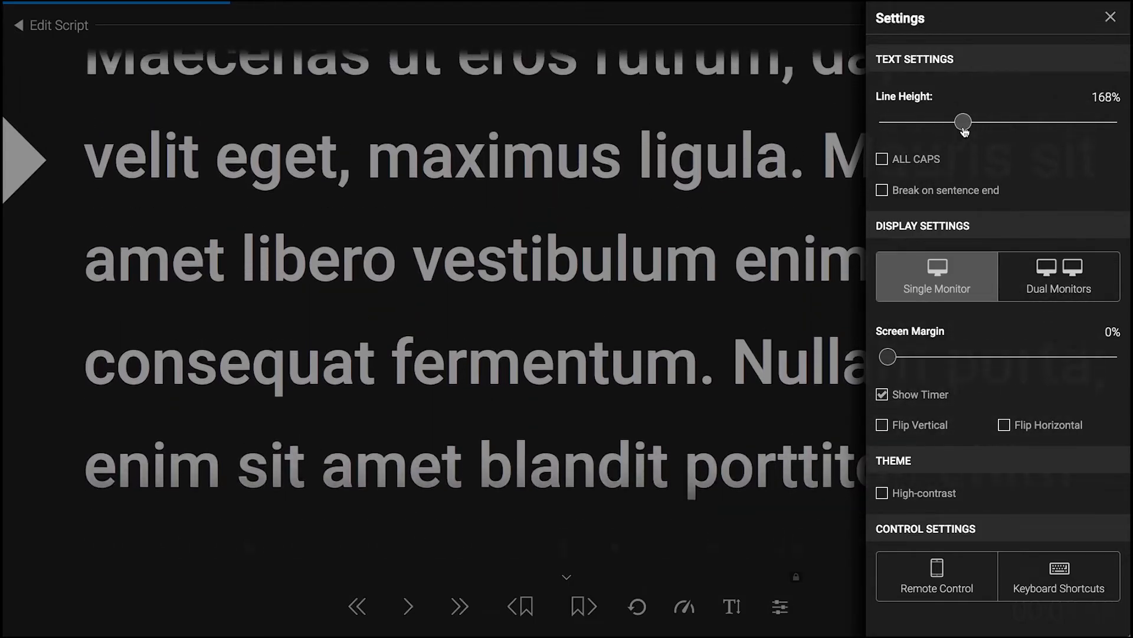
pyautogui.moveTo(964, 120); pyautogui.dragTo(952, 121)
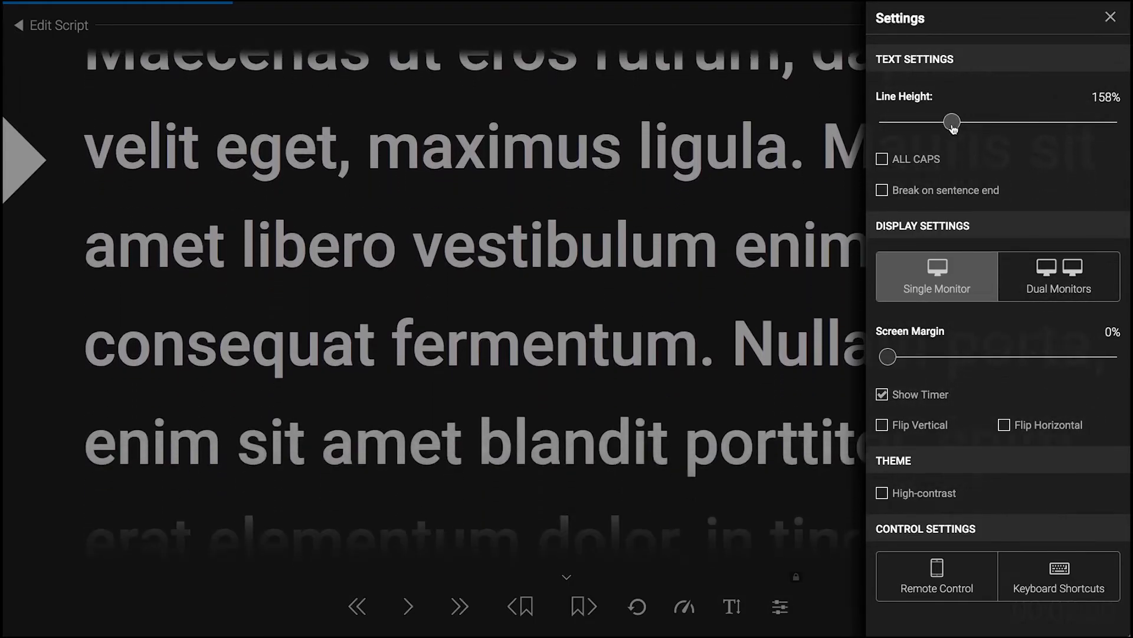
pyautogui.click(882, 160)
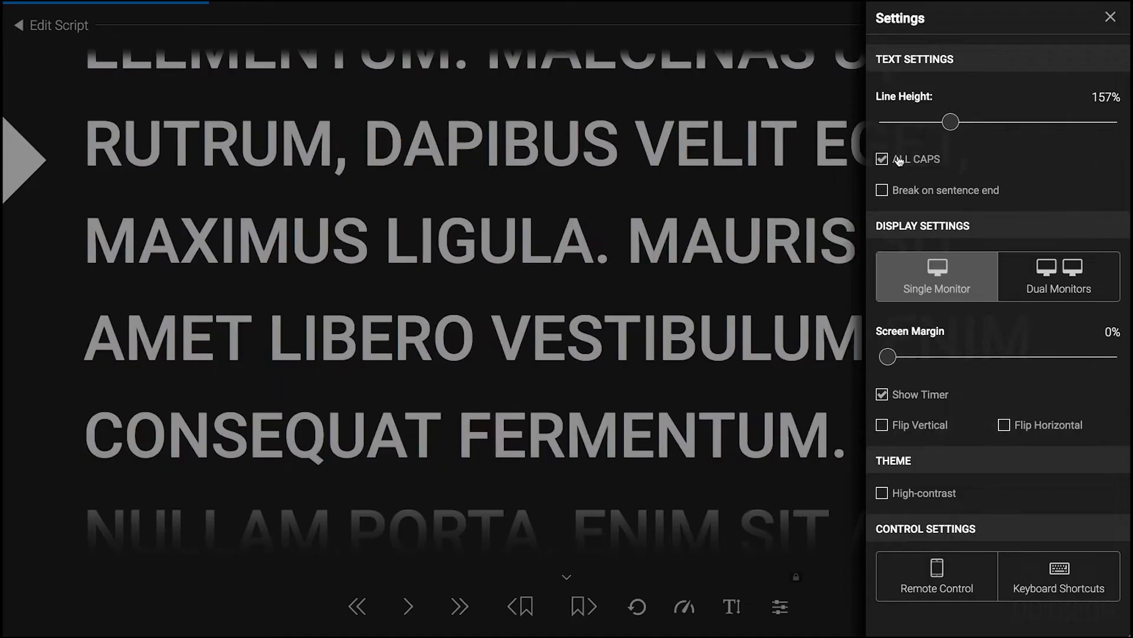
pyautogui.click(882, 160)
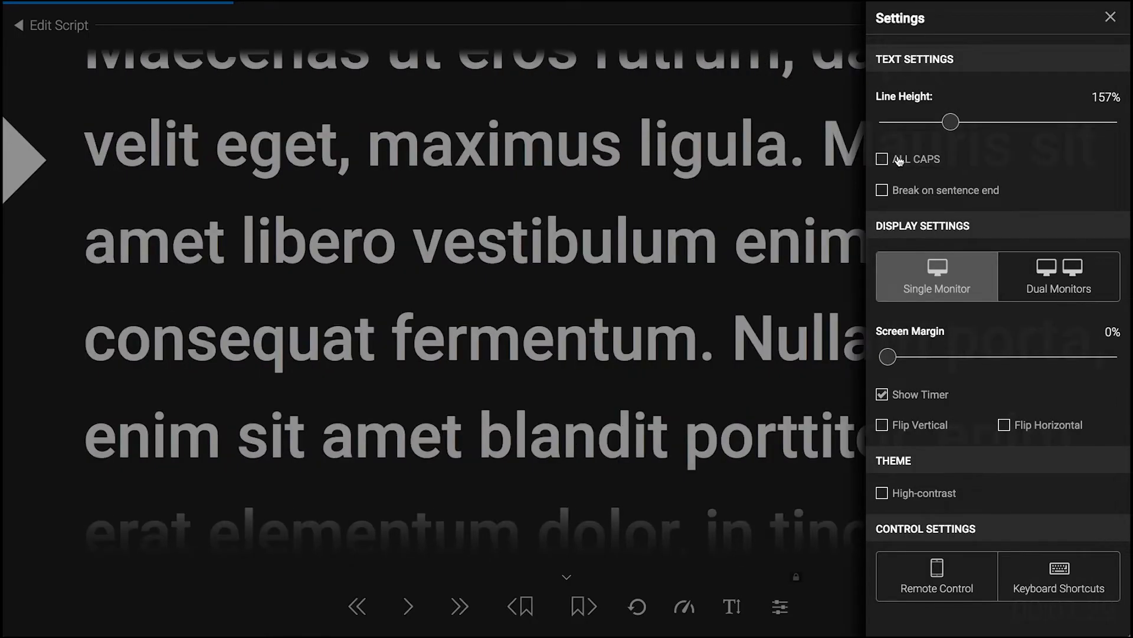
pyautogui.click(882, 158)
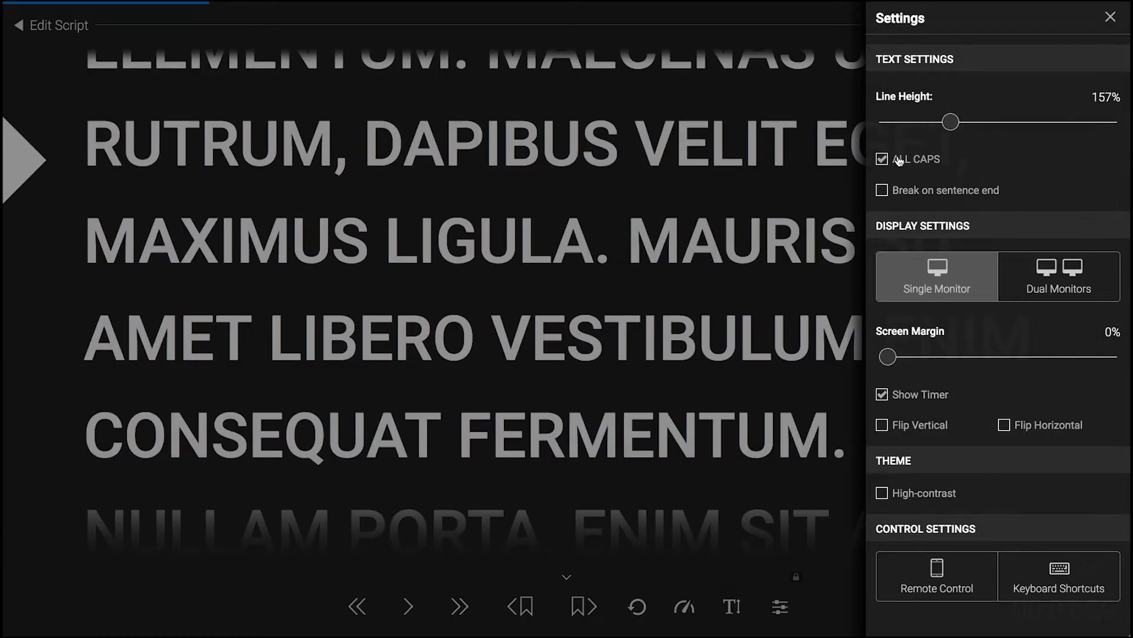
pyautogui.click(880, 159)
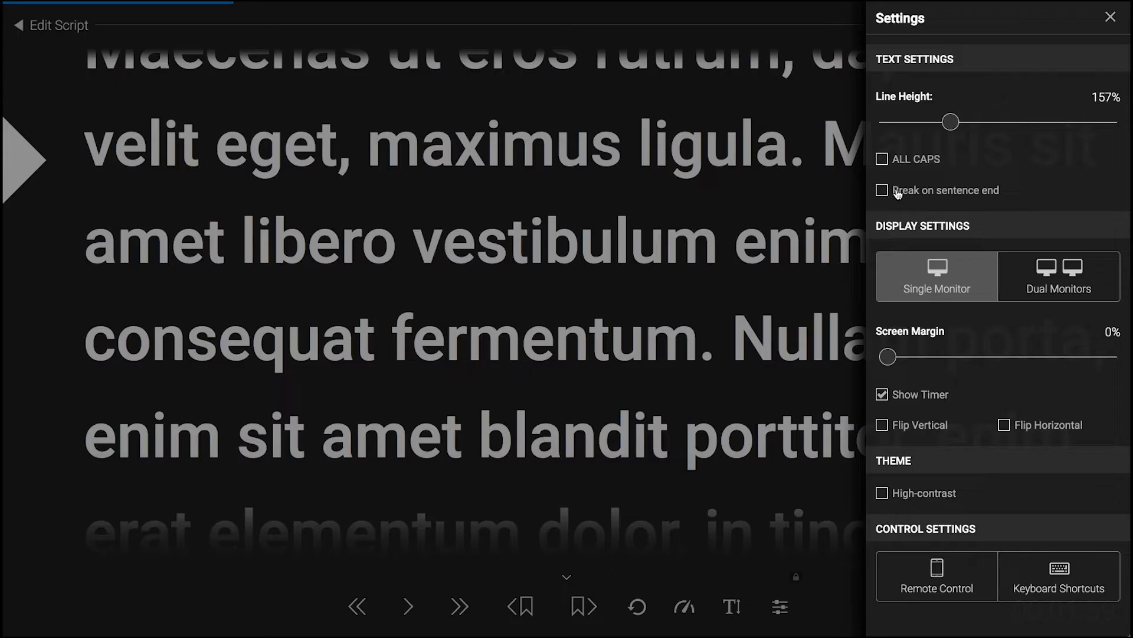
pyautogui.click(881, 189)
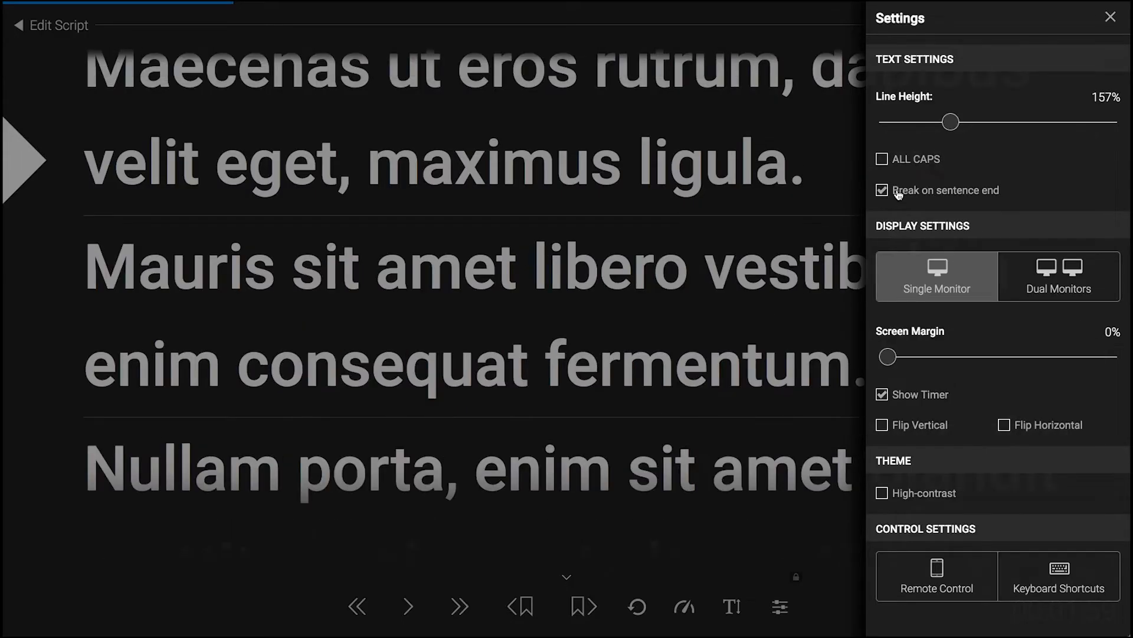
pyautogui.moveTo(562, 223)
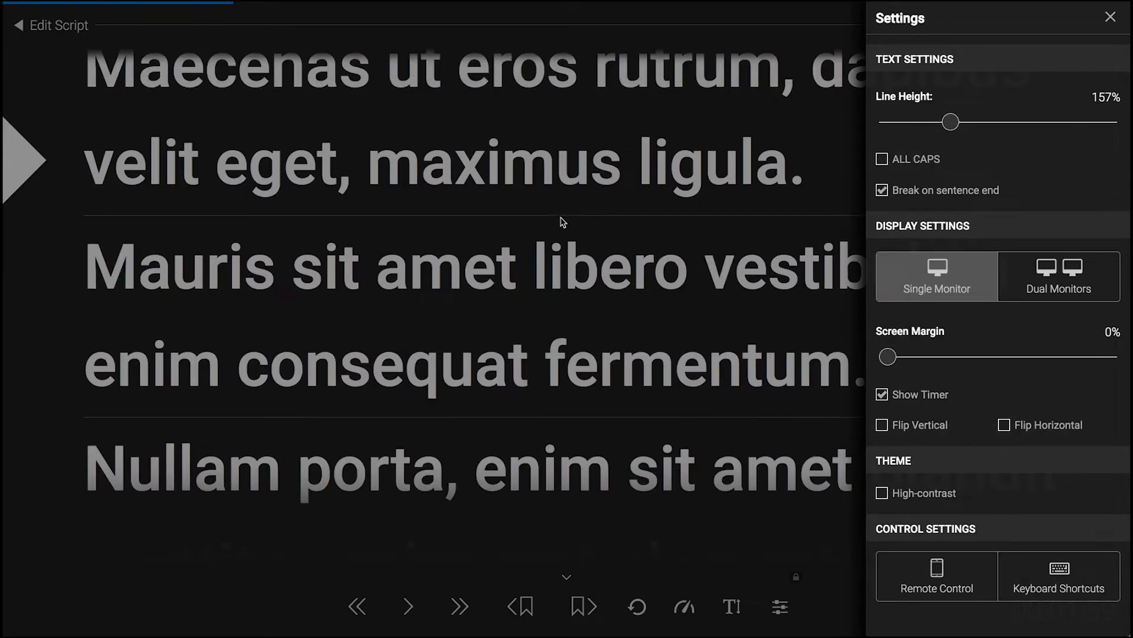
pyautogui.moveTo(485, 218)
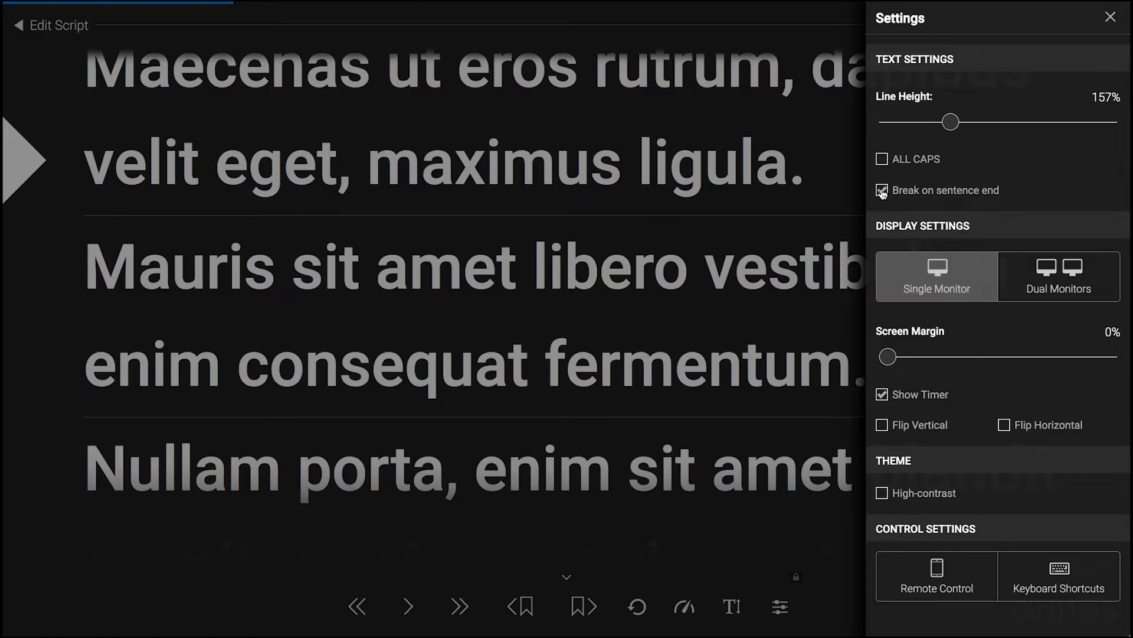
pyautogui.click(881, 191)
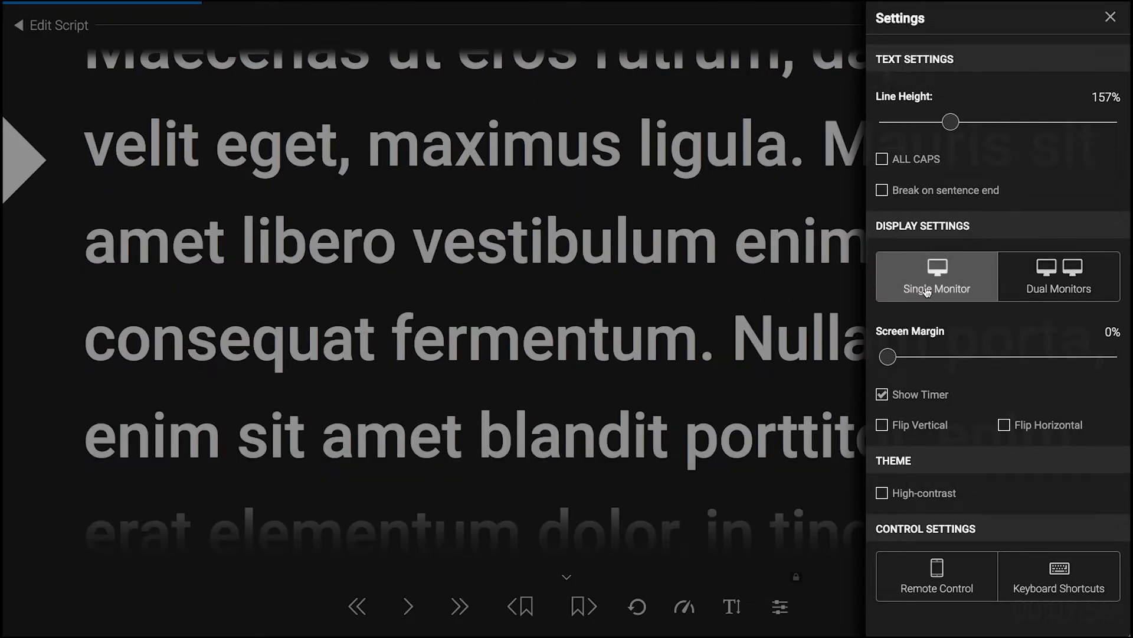
pyautogui.moveTo(931, 307)
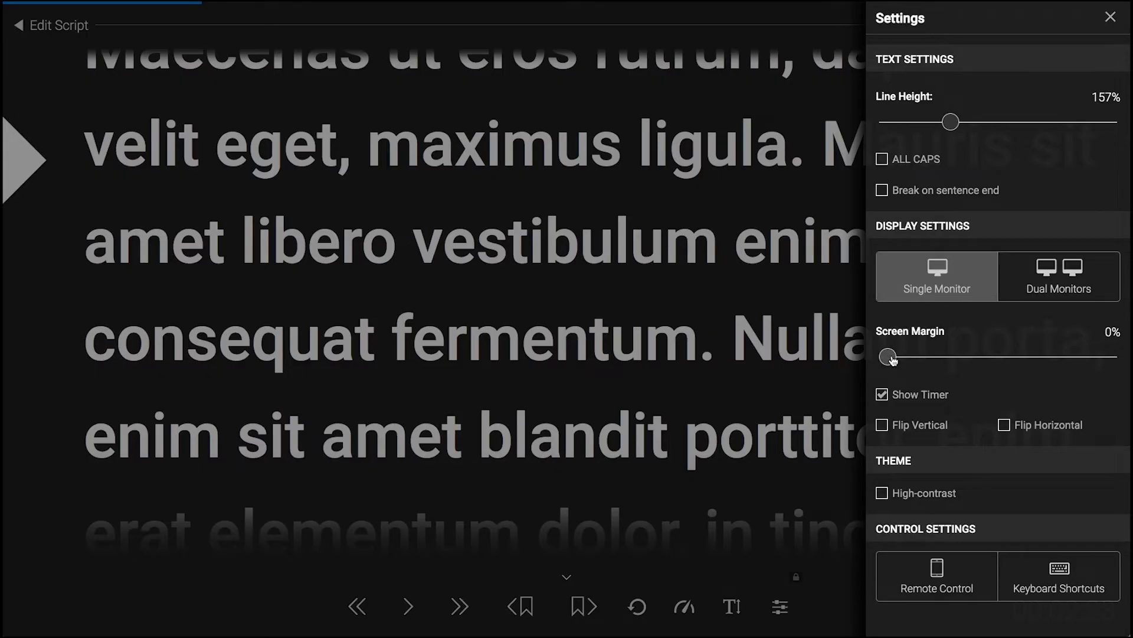
pyautogui.moveTo(883, 355); pyautogui.dragTo(980, 356)
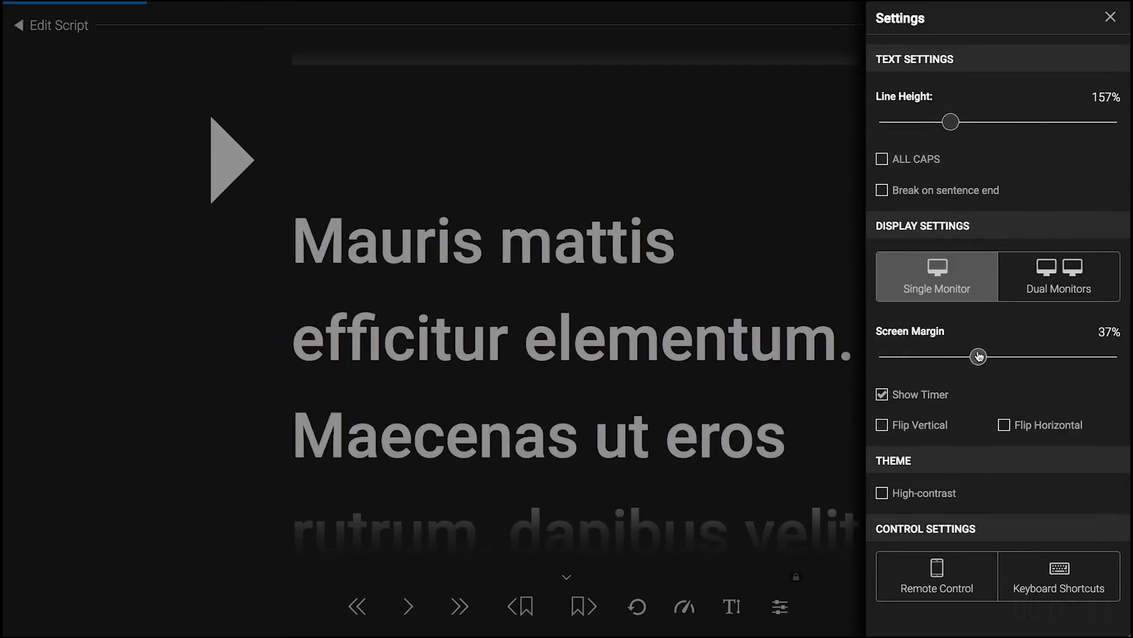
pyautogui.moveTo(979, 355); pyautogui.dragTo(907, 355)
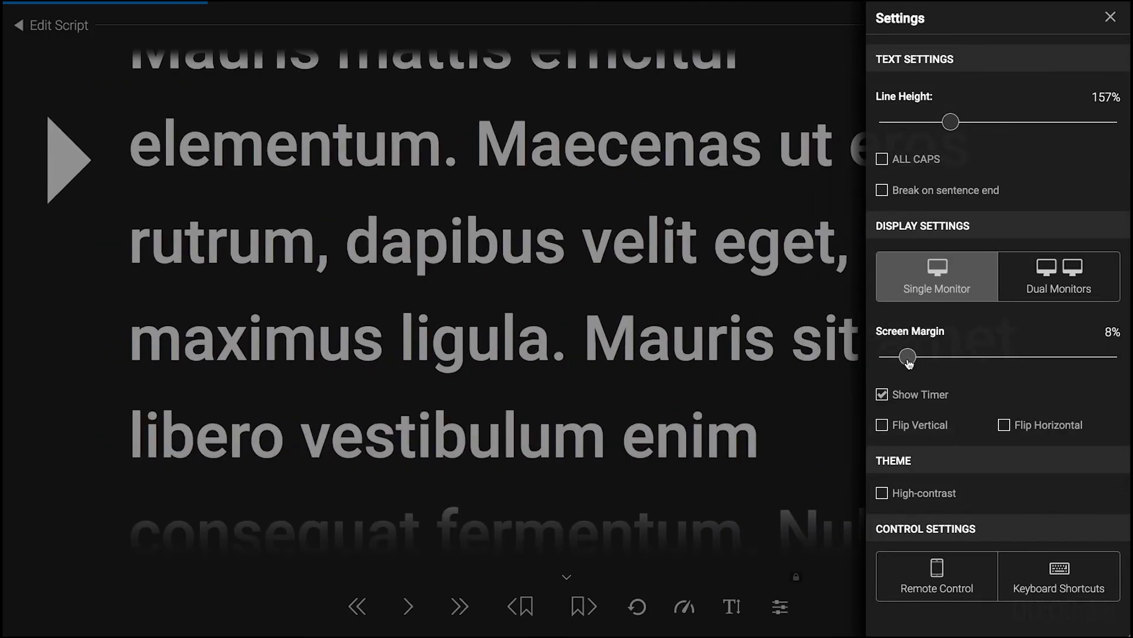
pyautogui.moveTo(907, 355); pyautogui.dragTo(1022, 355)
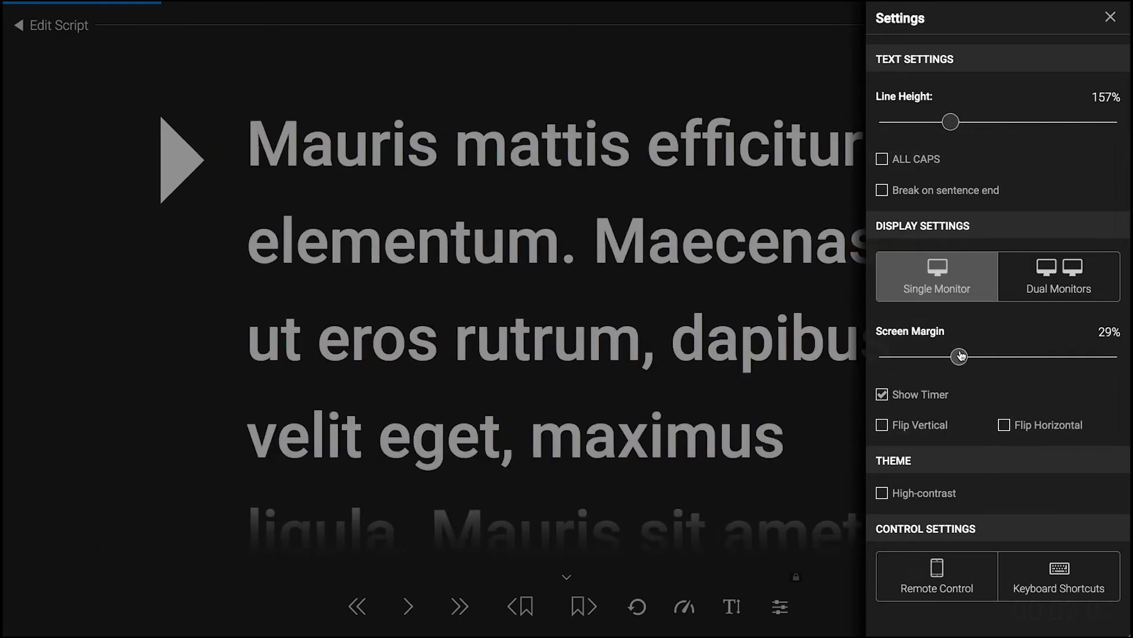
pyautogui.moveTo(953, 356); pyautogui.dragTo(961, 355)
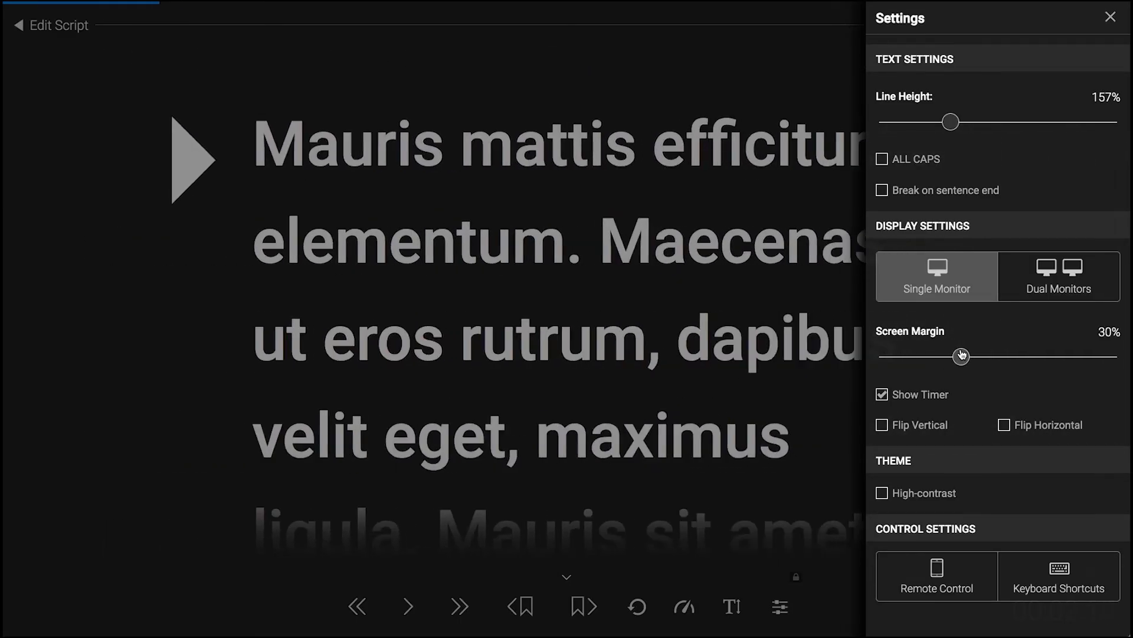
pyautogui.moveTo(961, 355); pyautogui.dragTo(888, 356)
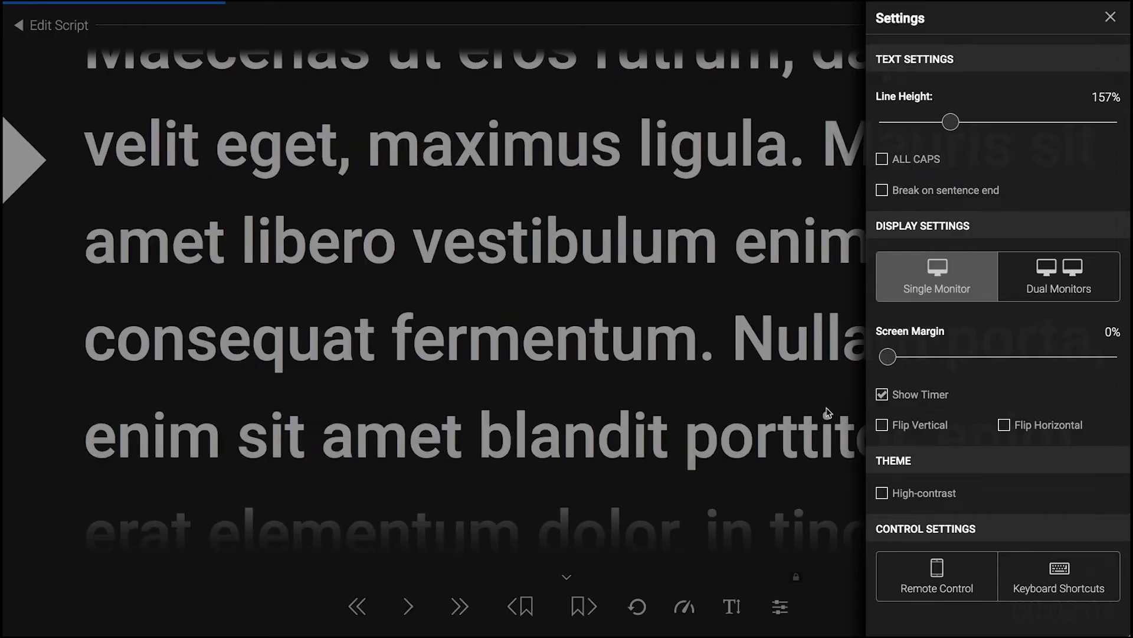
# - Resume scrolling and hide the on-screen countdown timer via the settings
pyautogui.click(1112, 18)
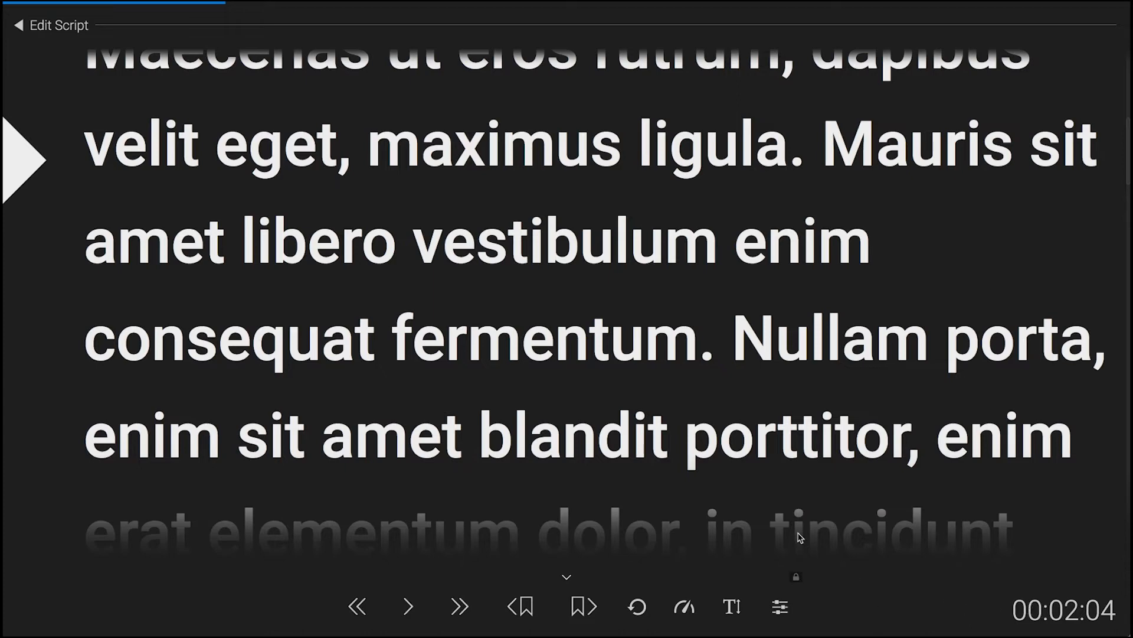
pyautogui.click(408, 606)
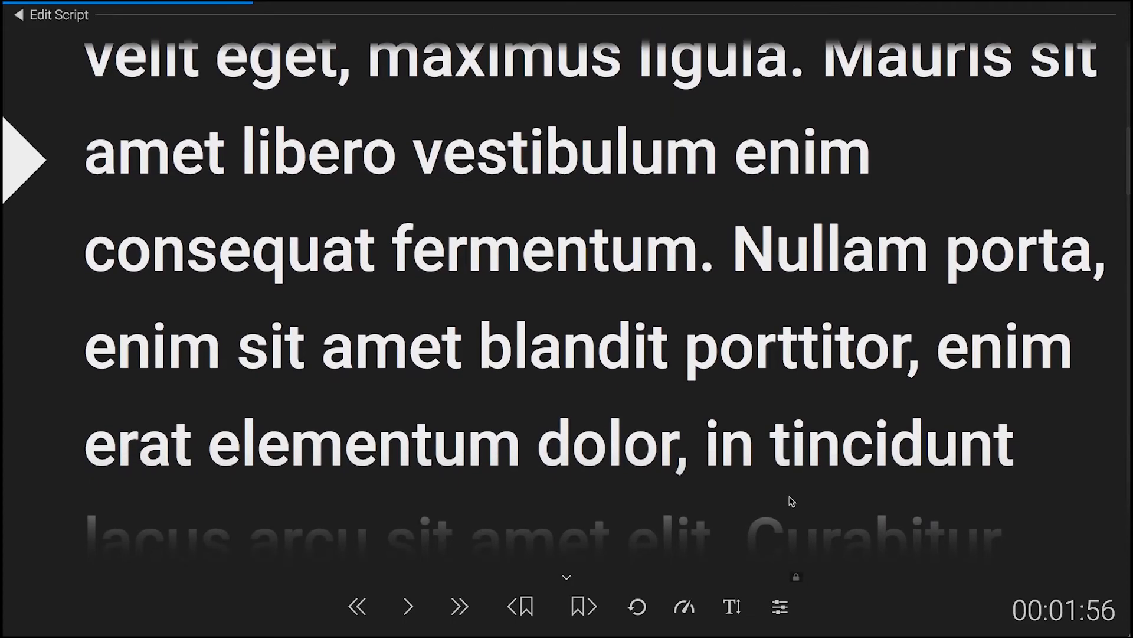
pyautogui.click(779, 606)
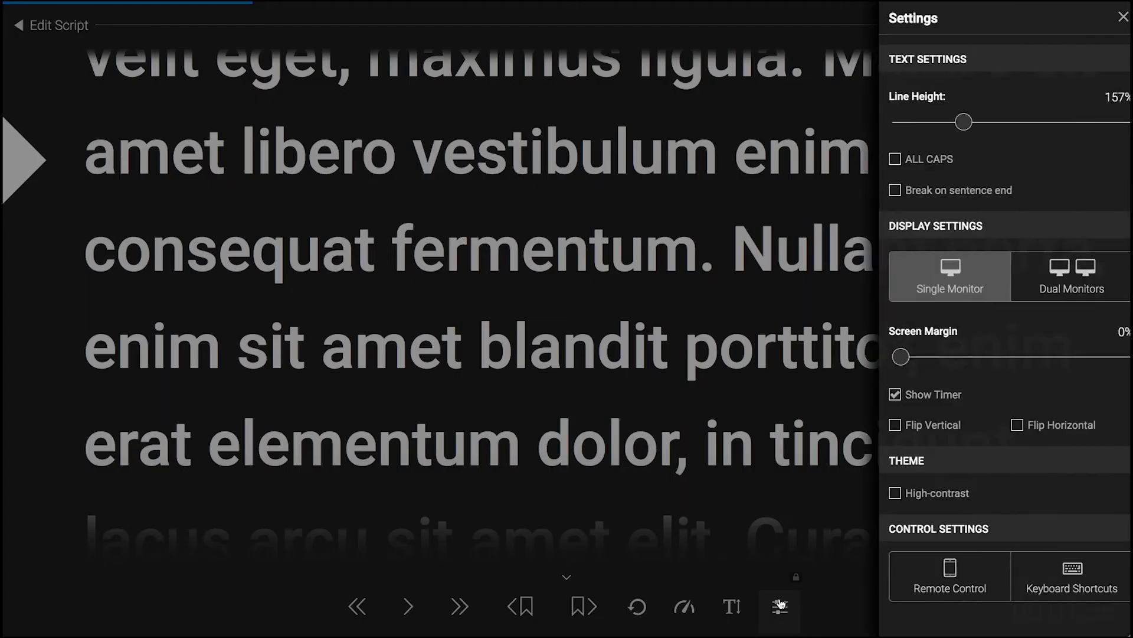
pyautogui.click(778, 606)
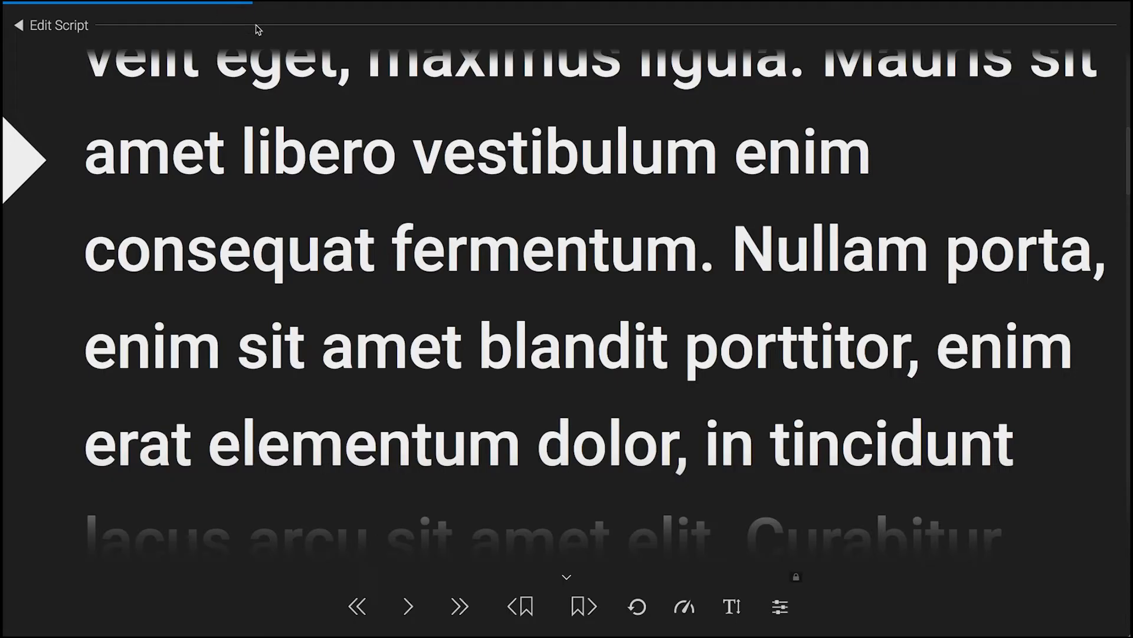
# - Try Flip Vertical and Flip Horizontal in settings, leaving both off and the text upright
pyautogui.click(779, 607)
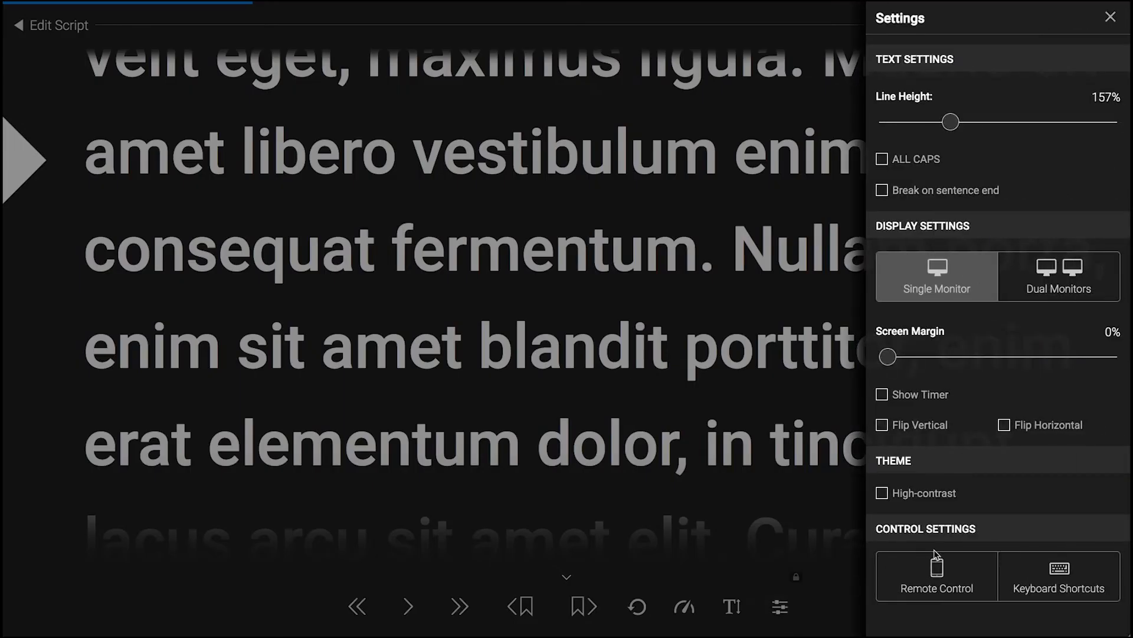
pyautogui.moveTo(933, 432)
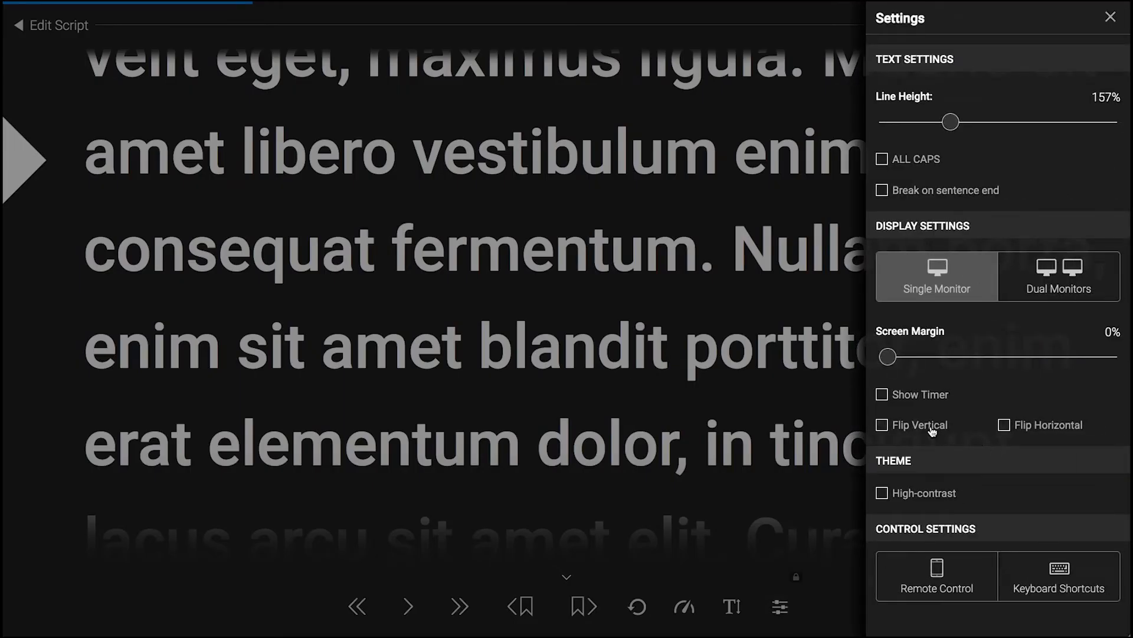
pyautogui.moveTo(940, 436)
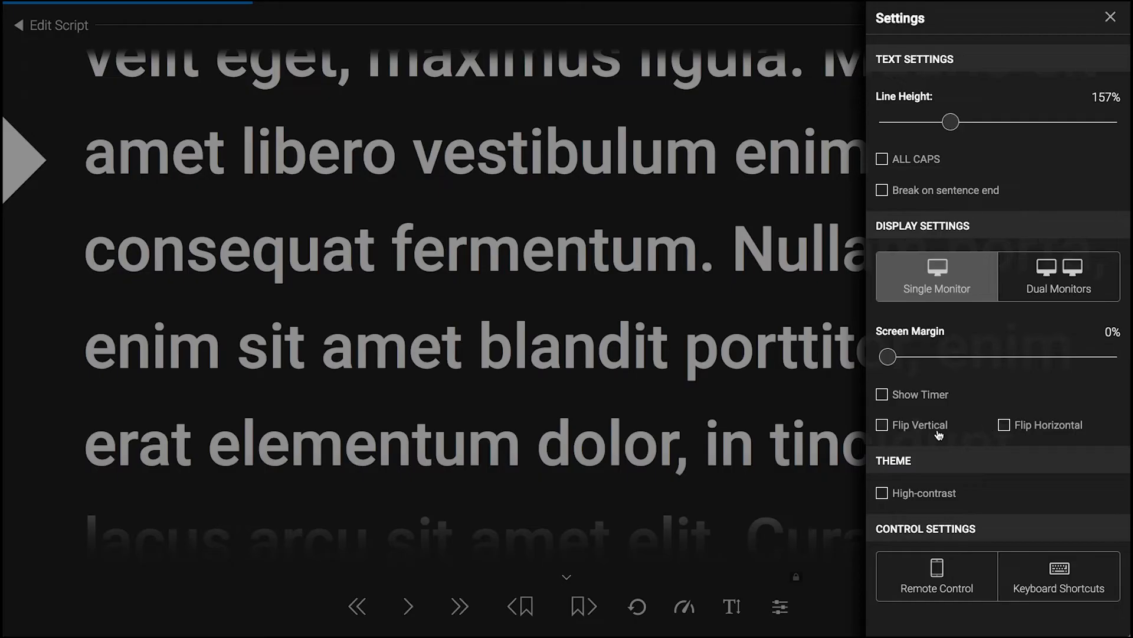
pyautogui.moveTo(932, 429)
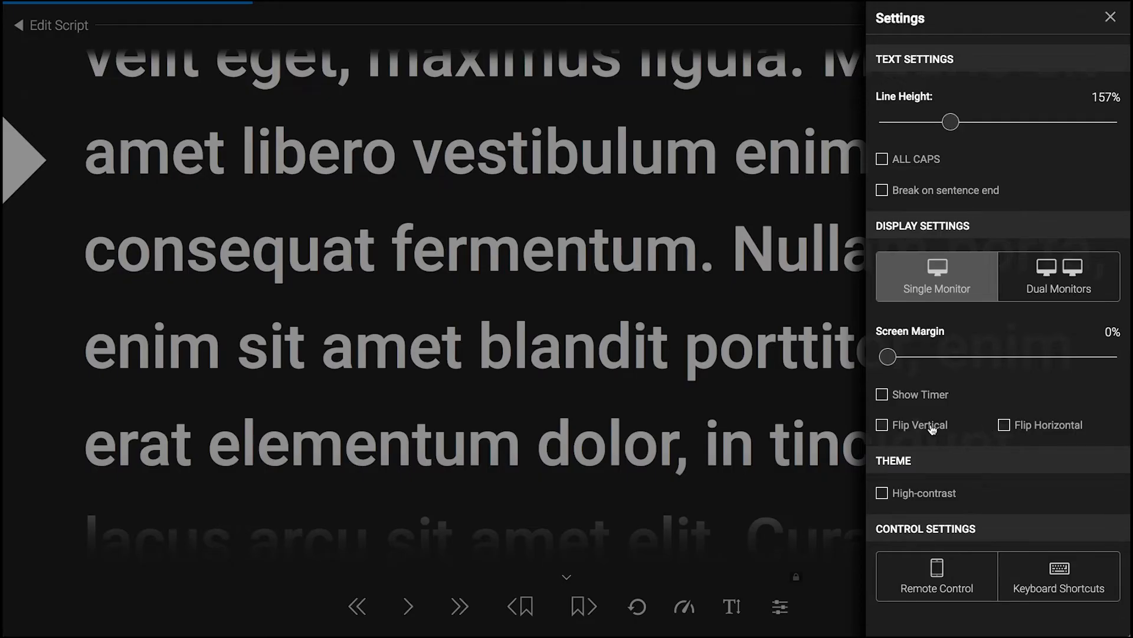
pyautogui.click(882, 424)
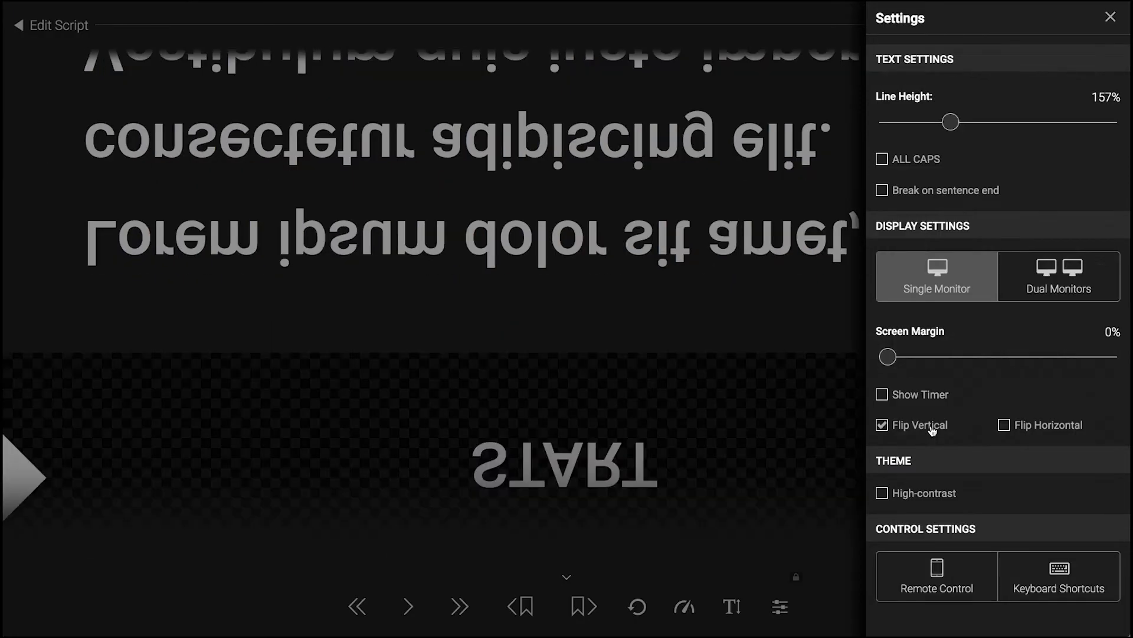
pyautogui.click(1000, 424)
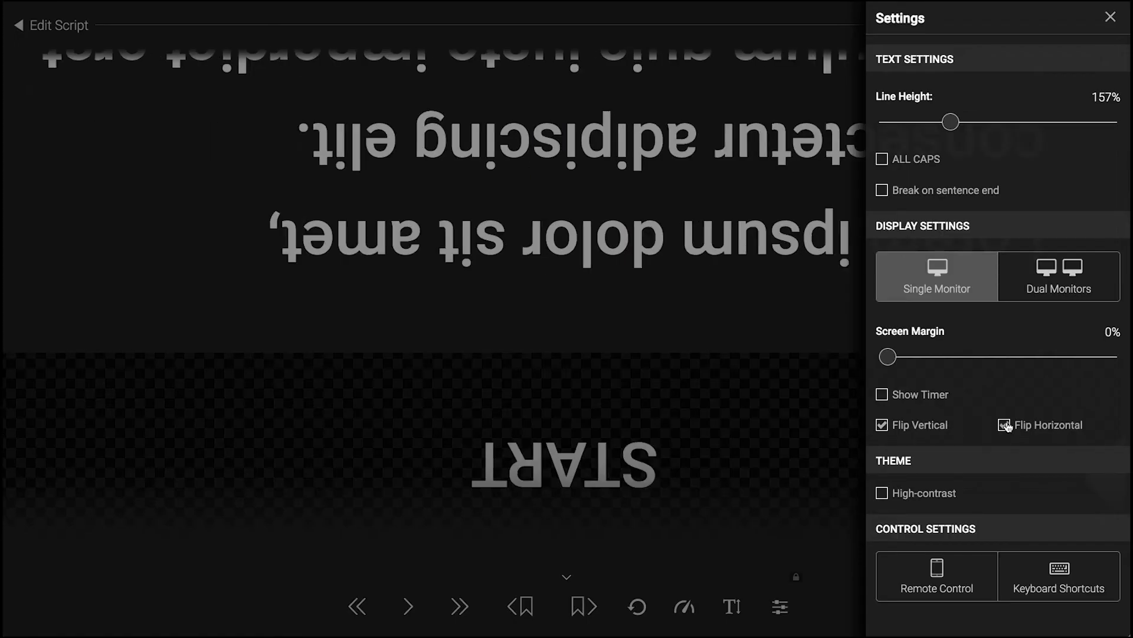
pyautogui.click(880, 424)
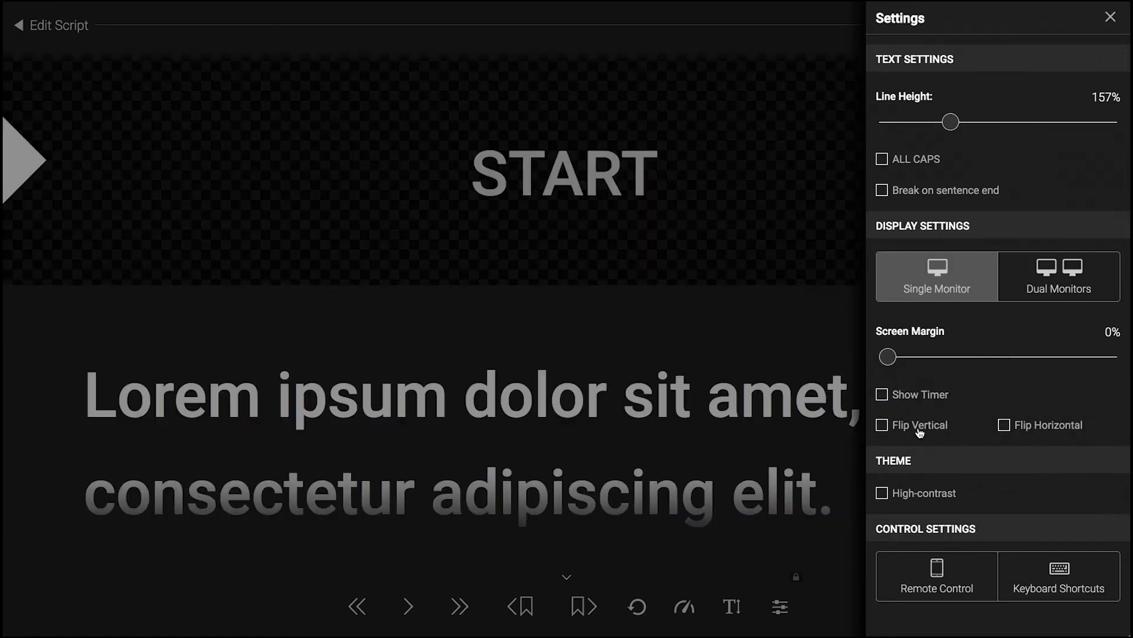
pyautogui.click(881, 424)
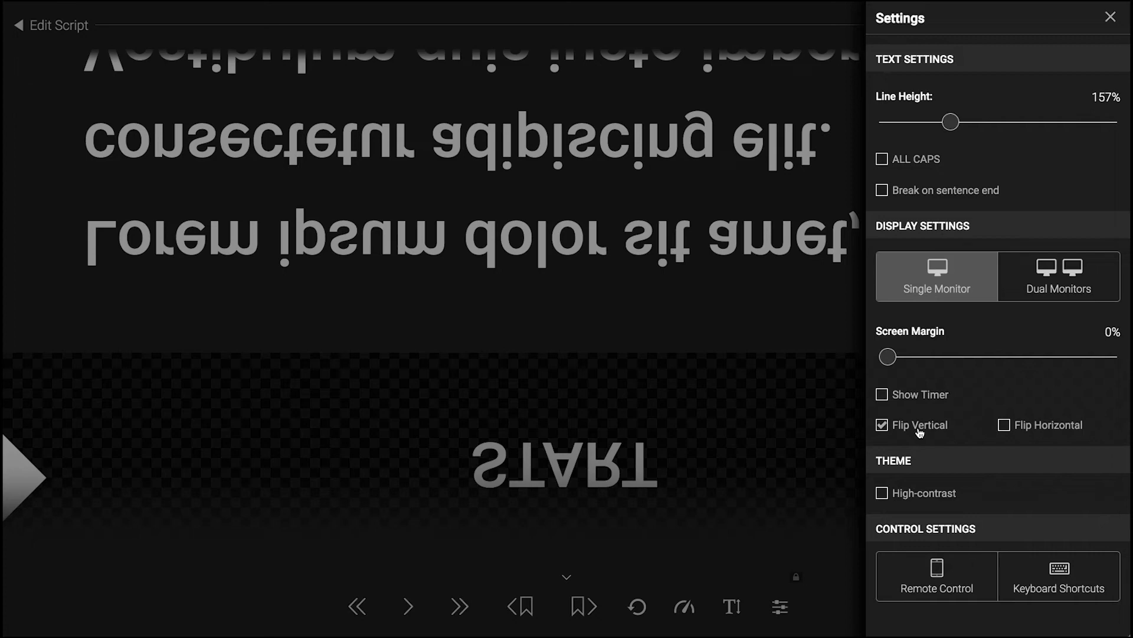
pyautogui.click(881, 424)
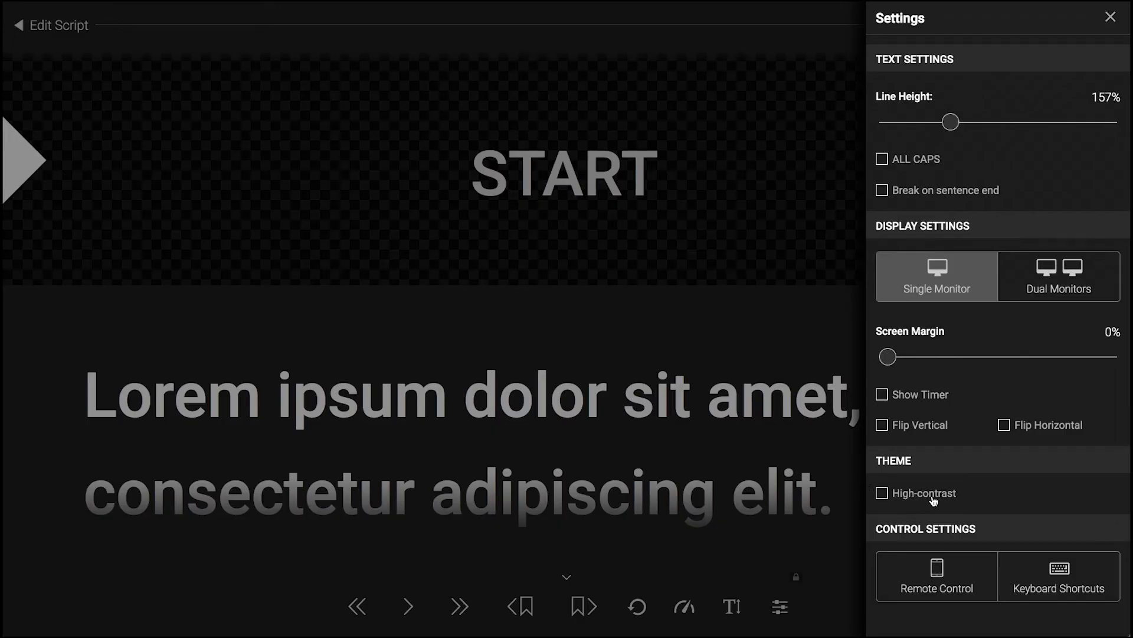
pyautogui.moveTo(935, 501)
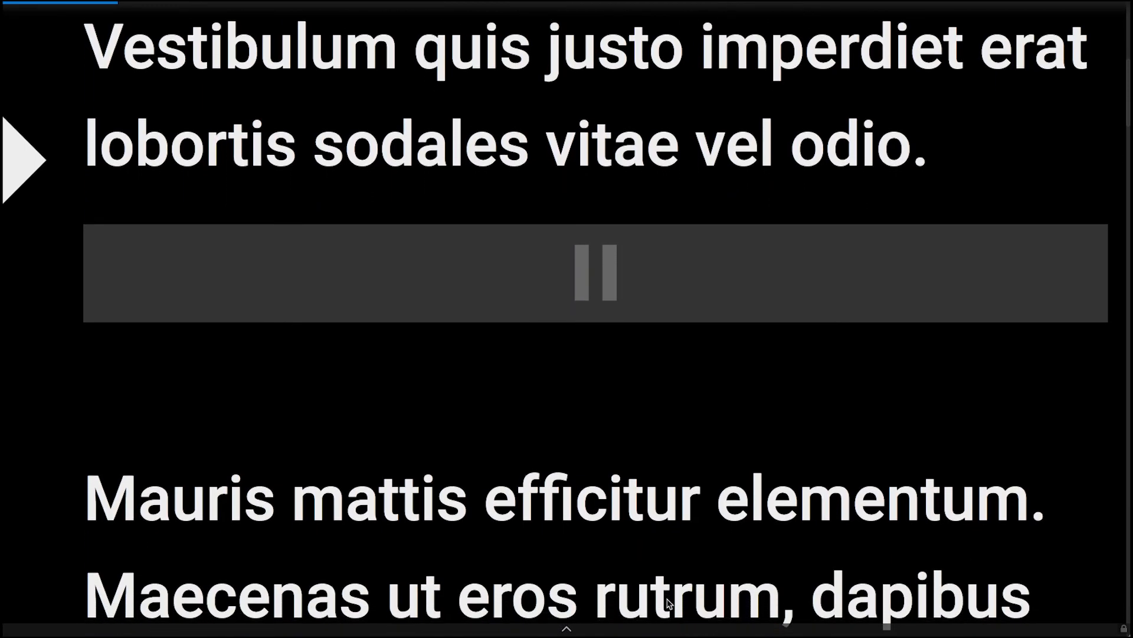
# - Reopen the prompter settings with the high-contrast theme switched on
pyautogui.click(784, 610)
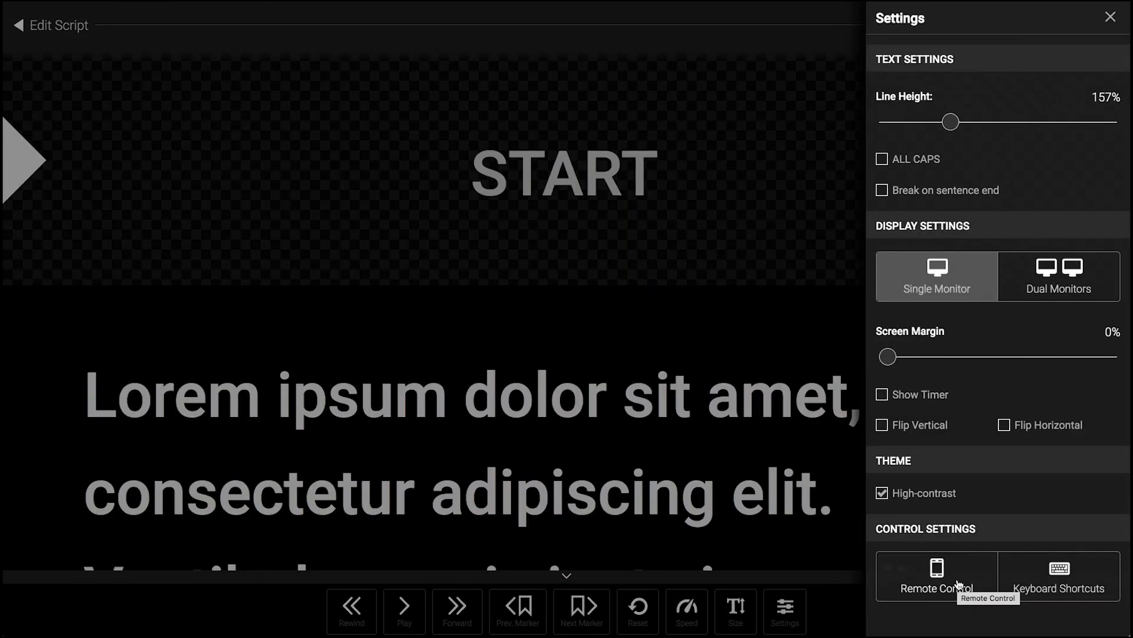
pyautogui.click(935, 576)
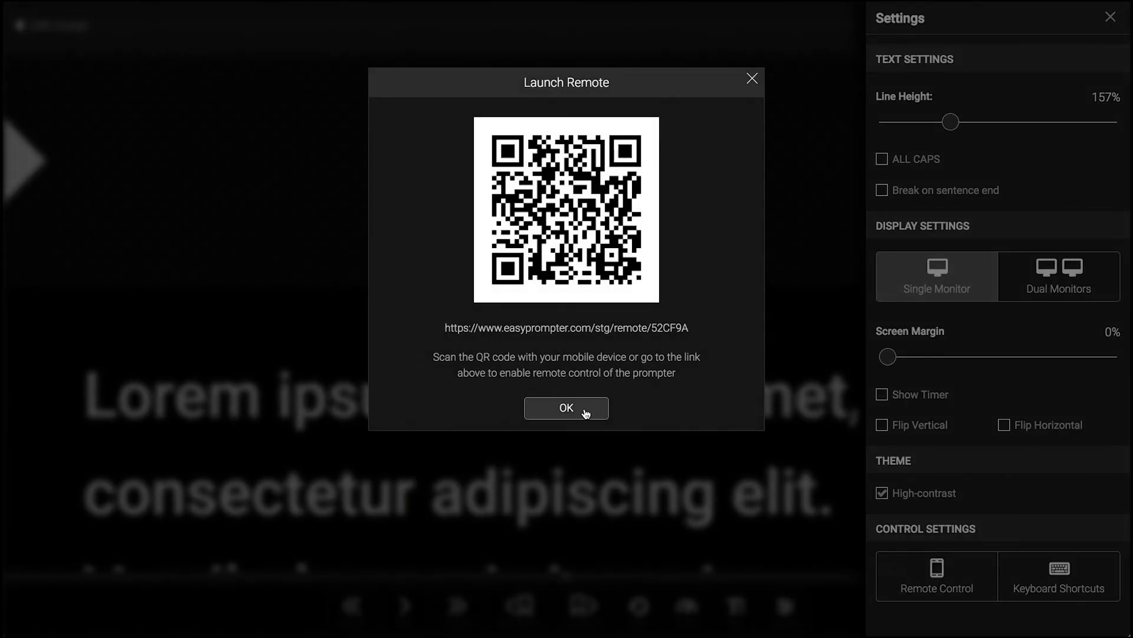
pyautogui.click(566, 407)
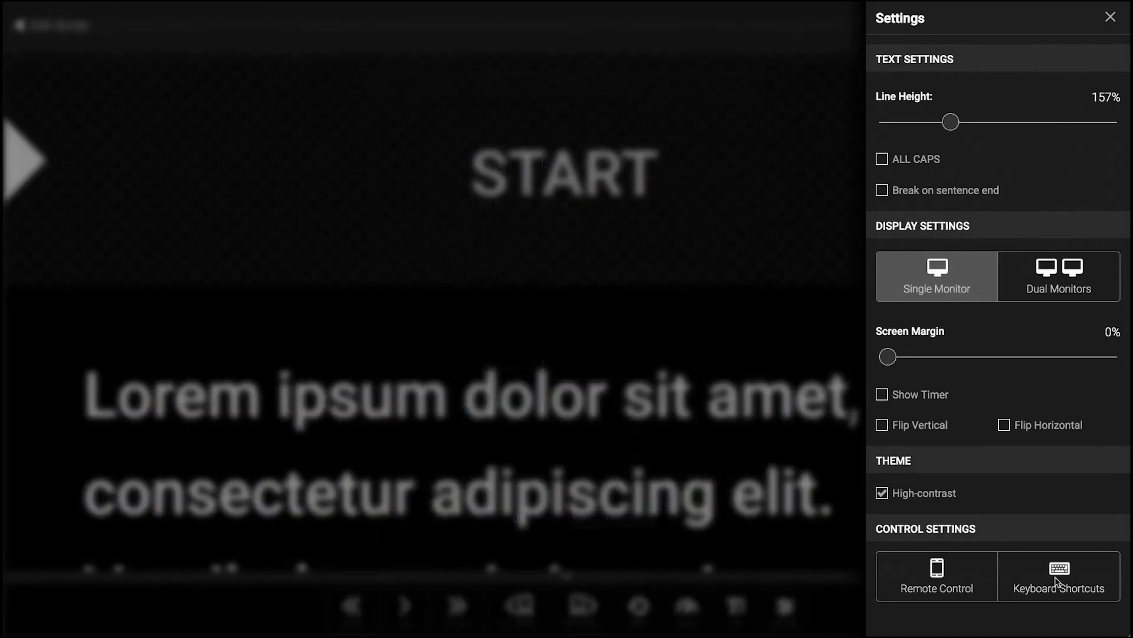
# - Assign F as the Play / Pause keyboard shortcut and confirm it
pyautogui.click(1058, 575)
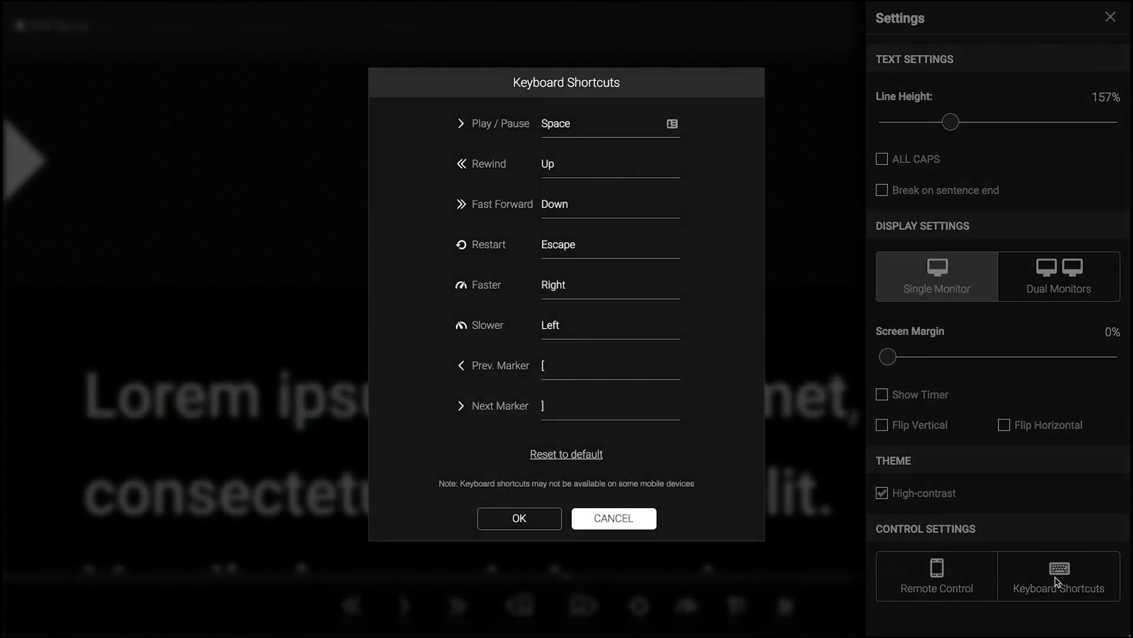
pyautogui.moveTo(627, 143)
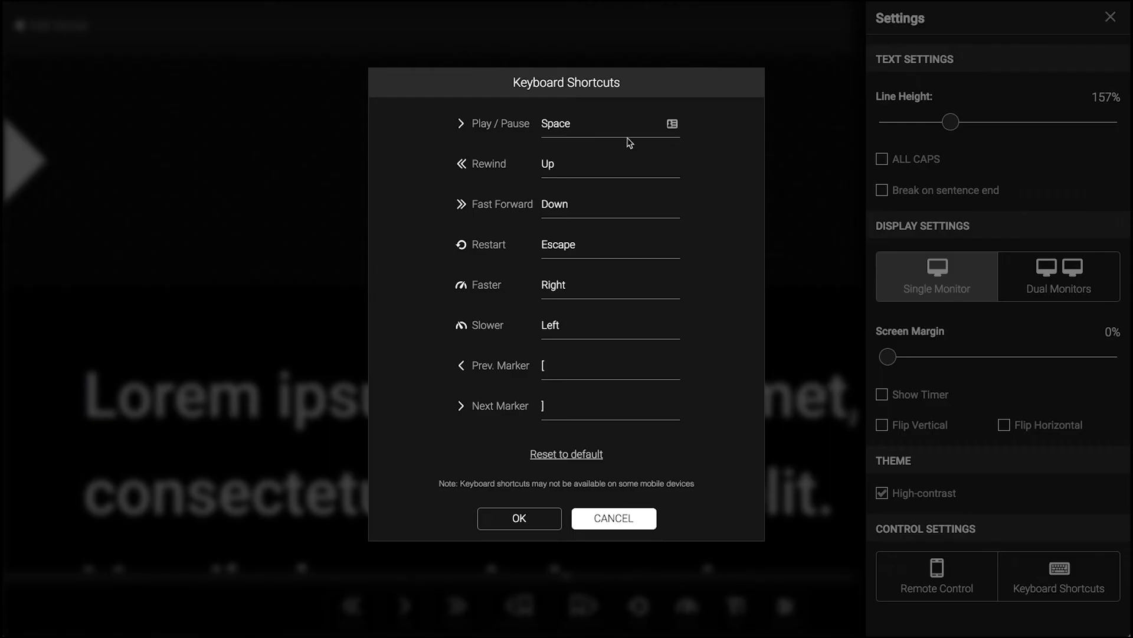
pyautogui.click(609, 123)
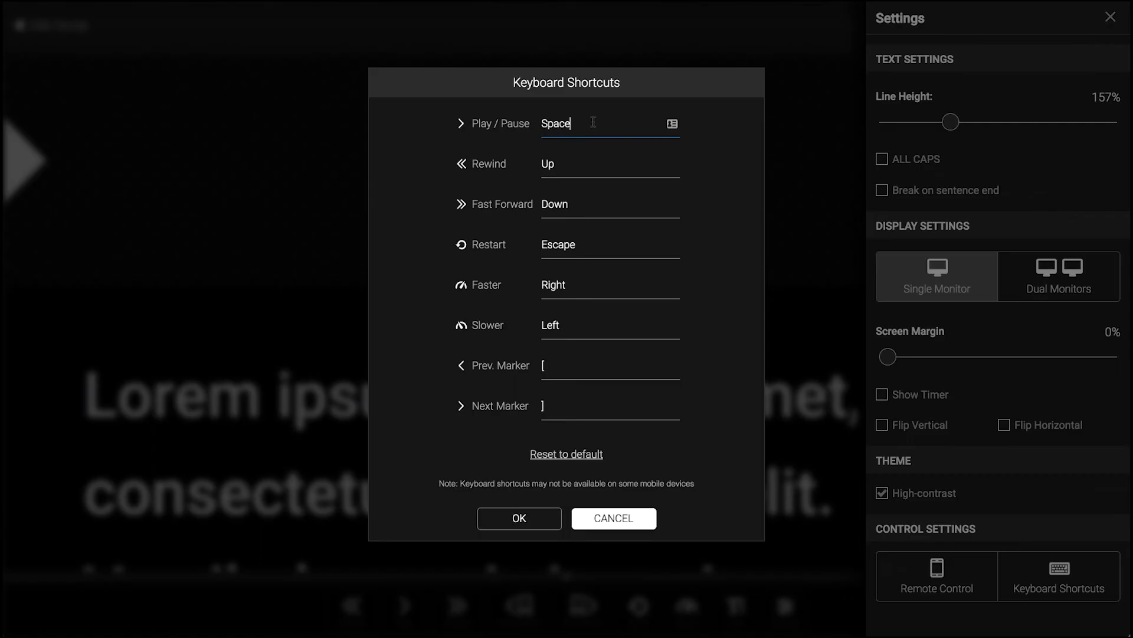
pyautogui.write('F')
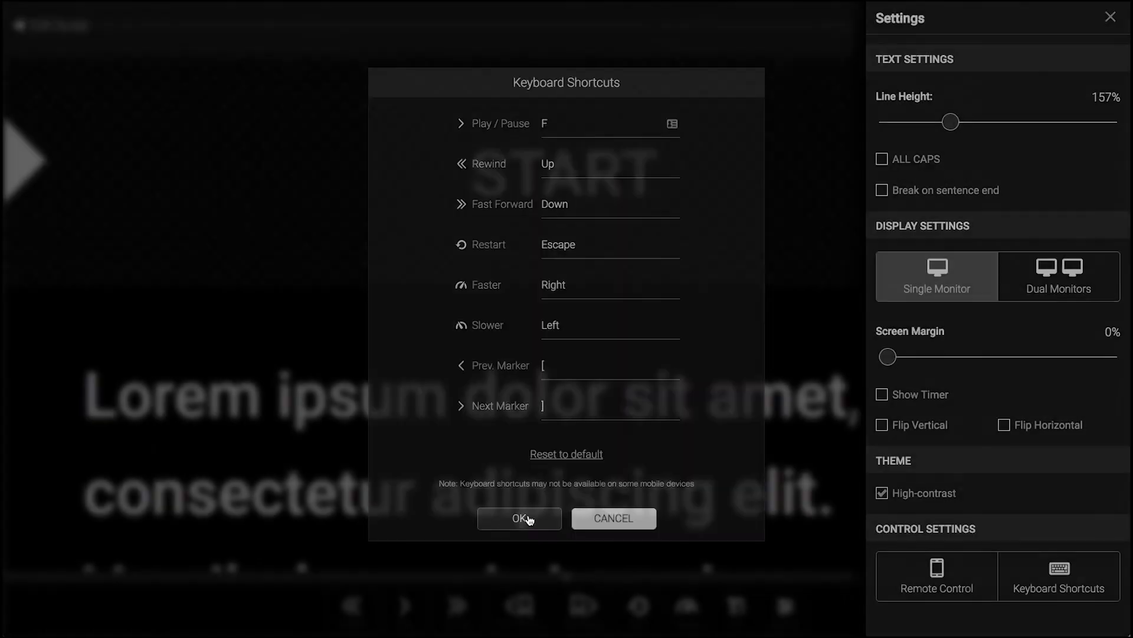
pyautogui.click(518, 519)
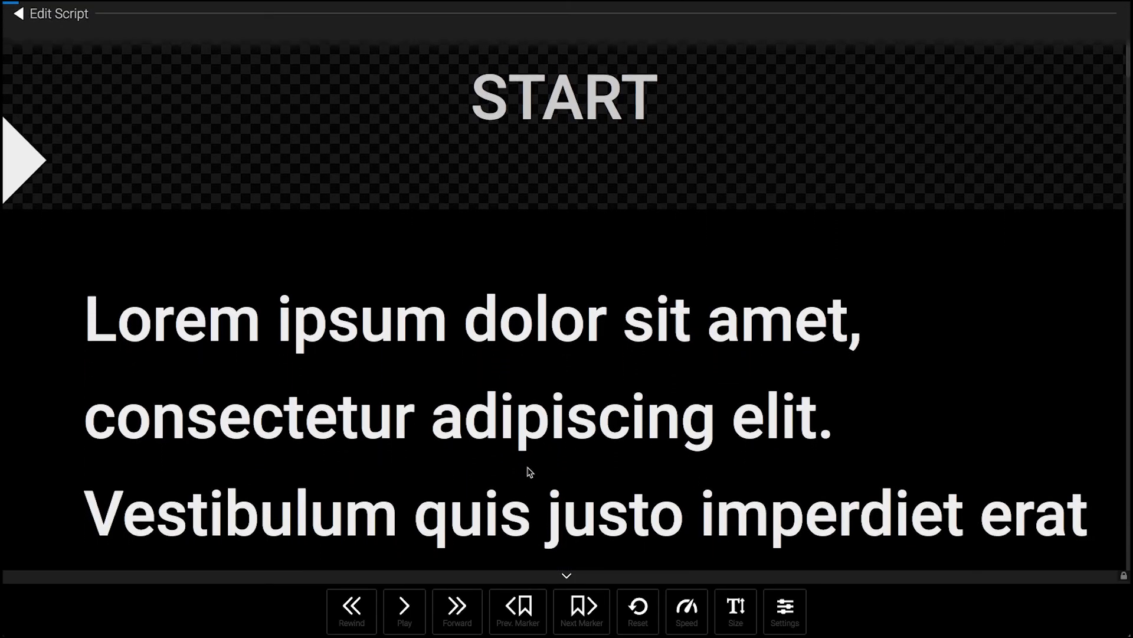
# - Turn off the high-contrast theme and reset the keyboard shortcuts to default
pyautogui.click(784, 611)
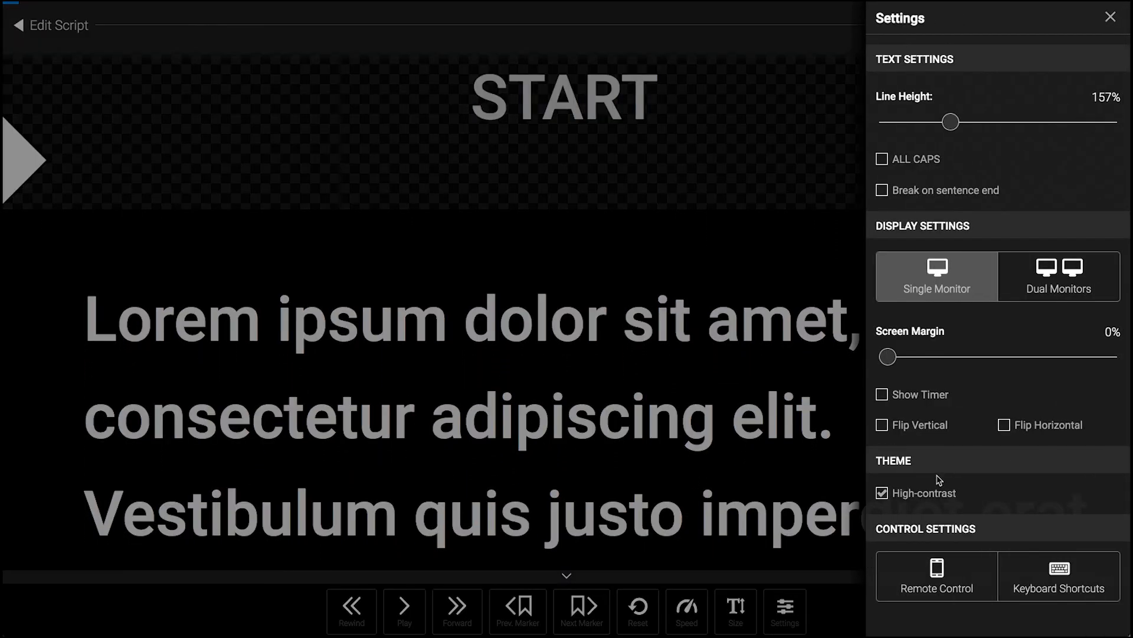
pyautogui.click(1057, 575)
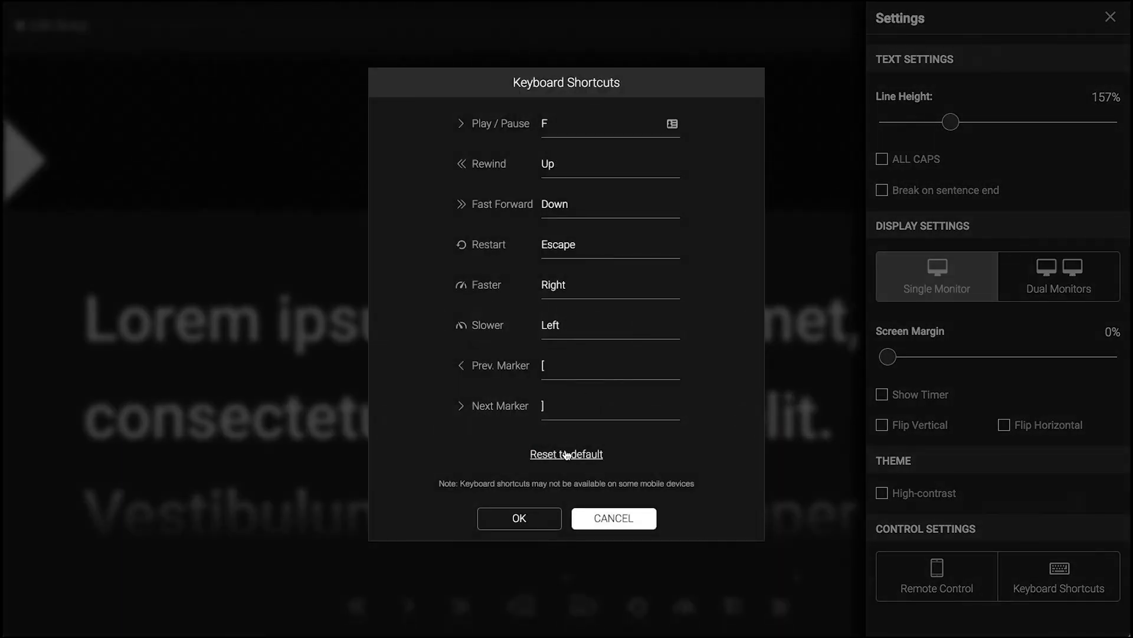
pyautogui.click(565, 453)
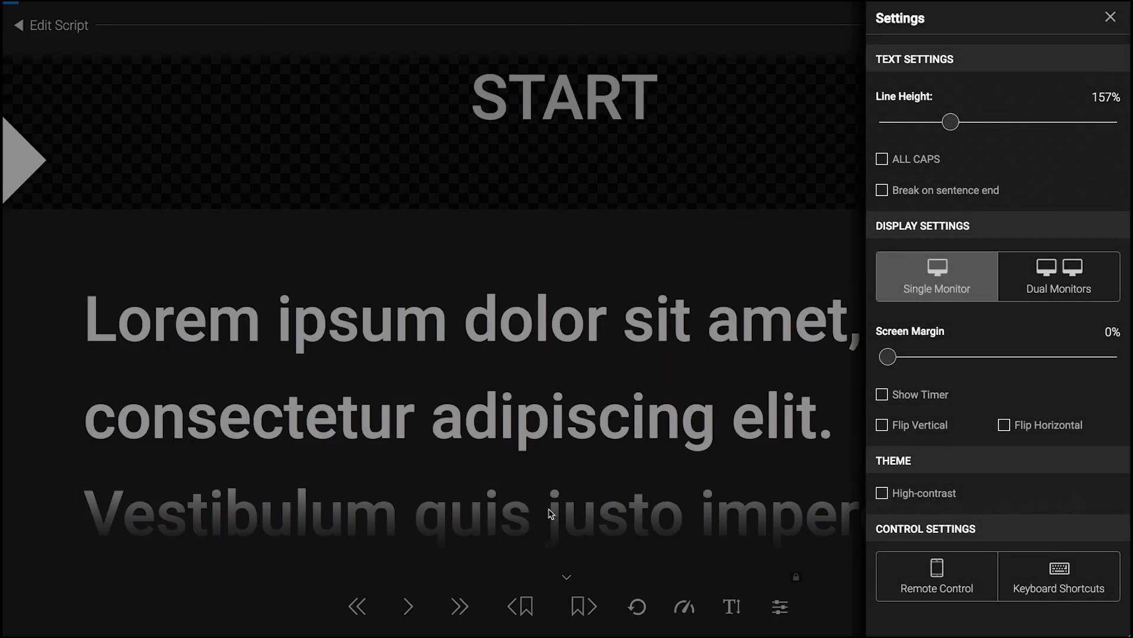
# - Leave the prompter for the script editor, briefly restart prompting, and return to editing Latin
pyautogui.click(1111, 18)
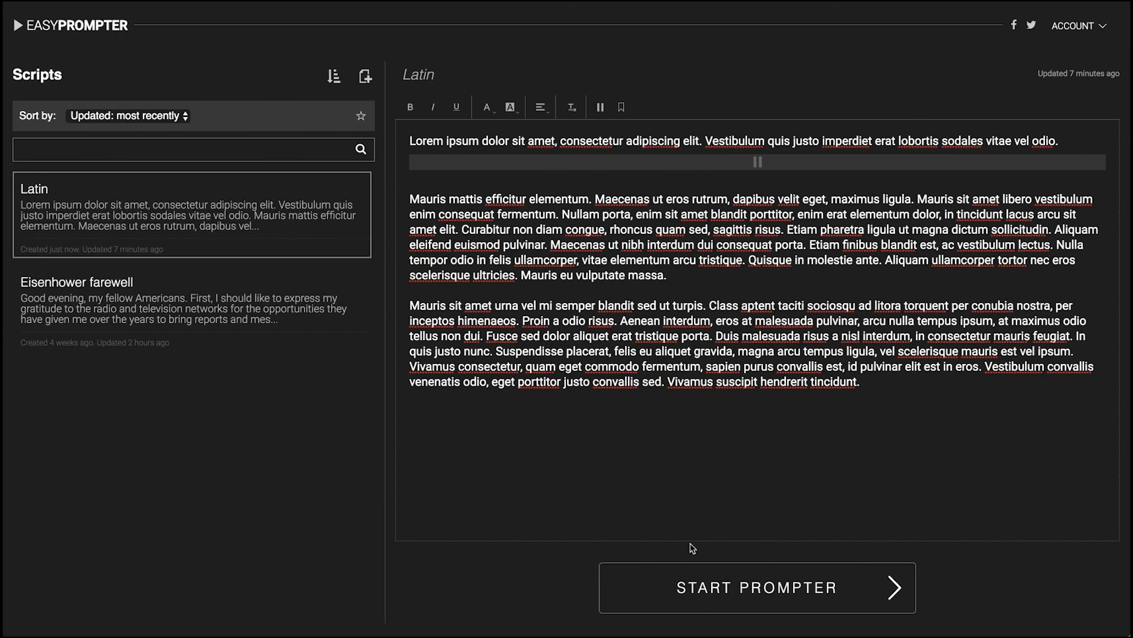
pyautogui.click(757, 587)
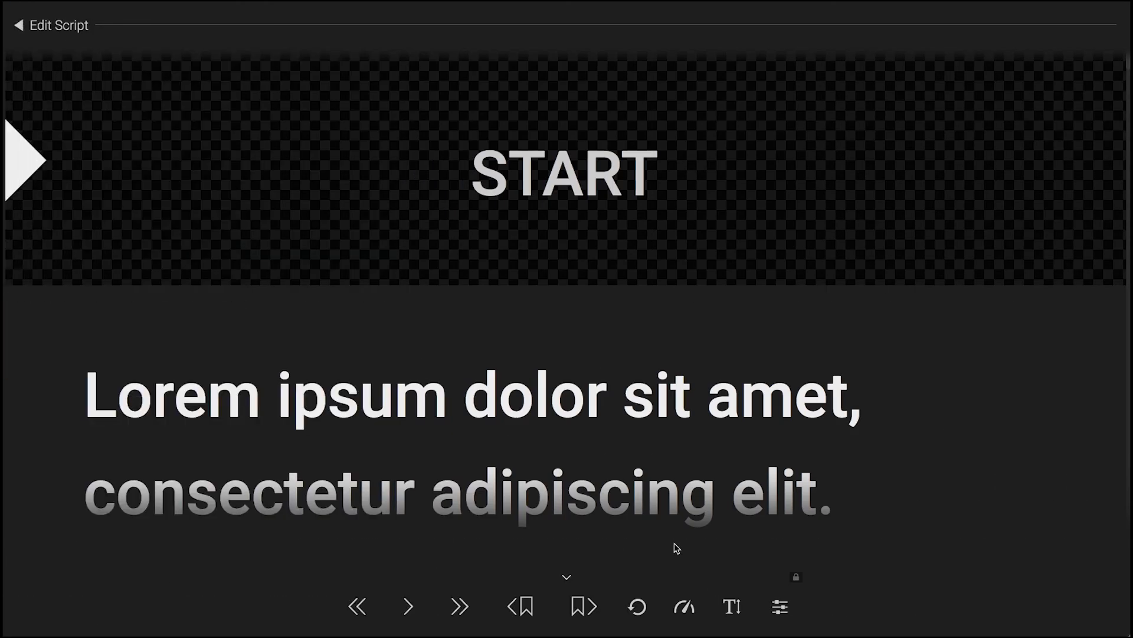
pyautogui.click(50, 25)
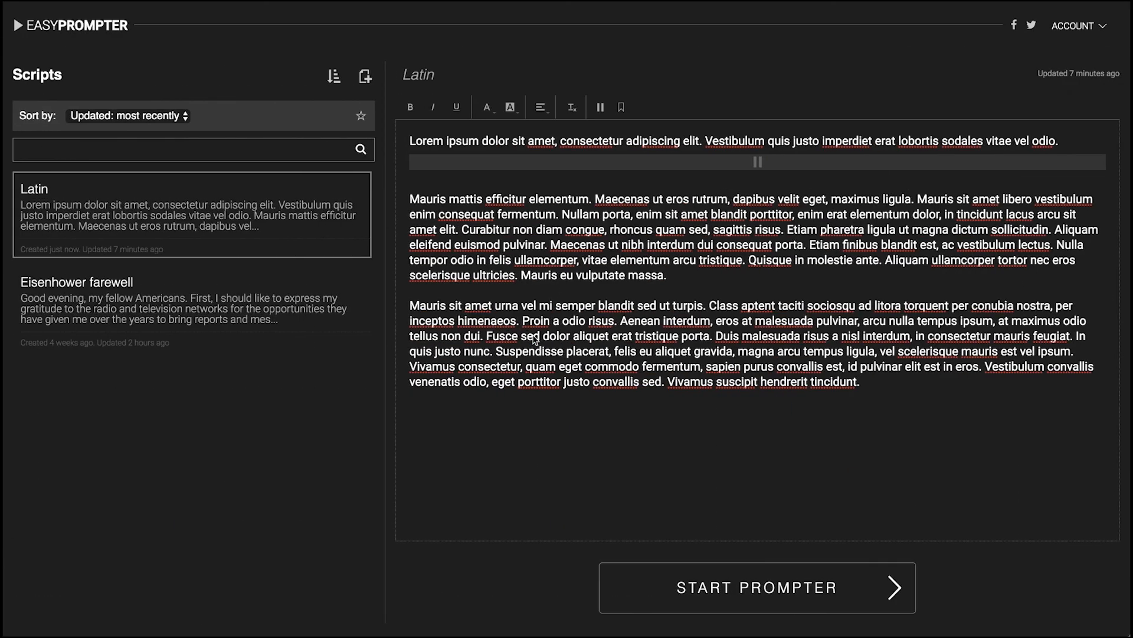